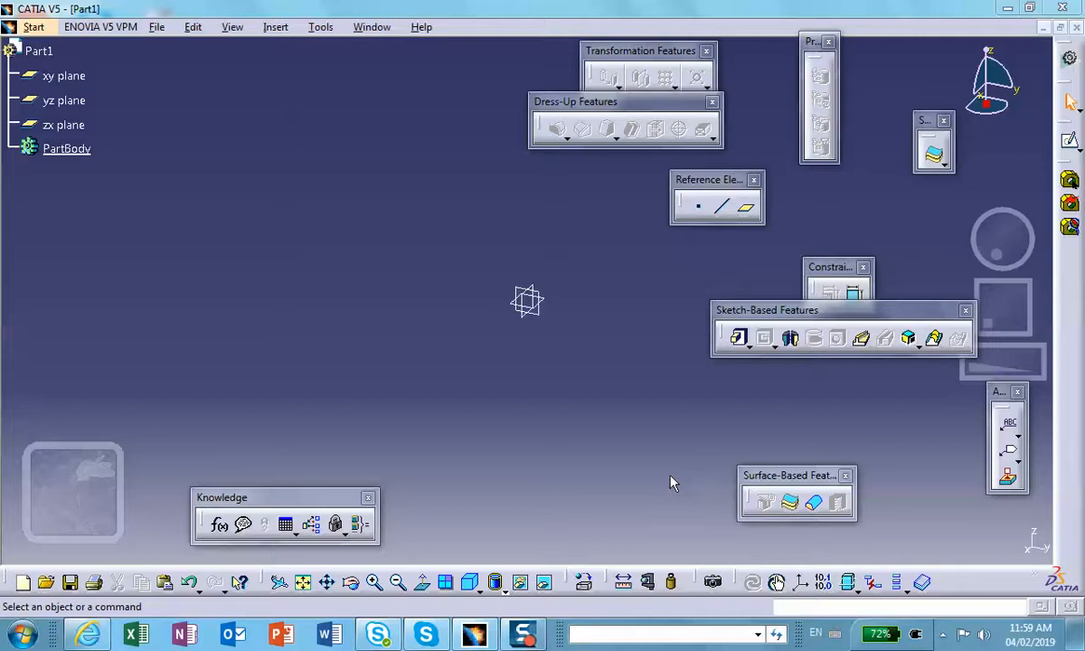
mouse_move(416, 311)
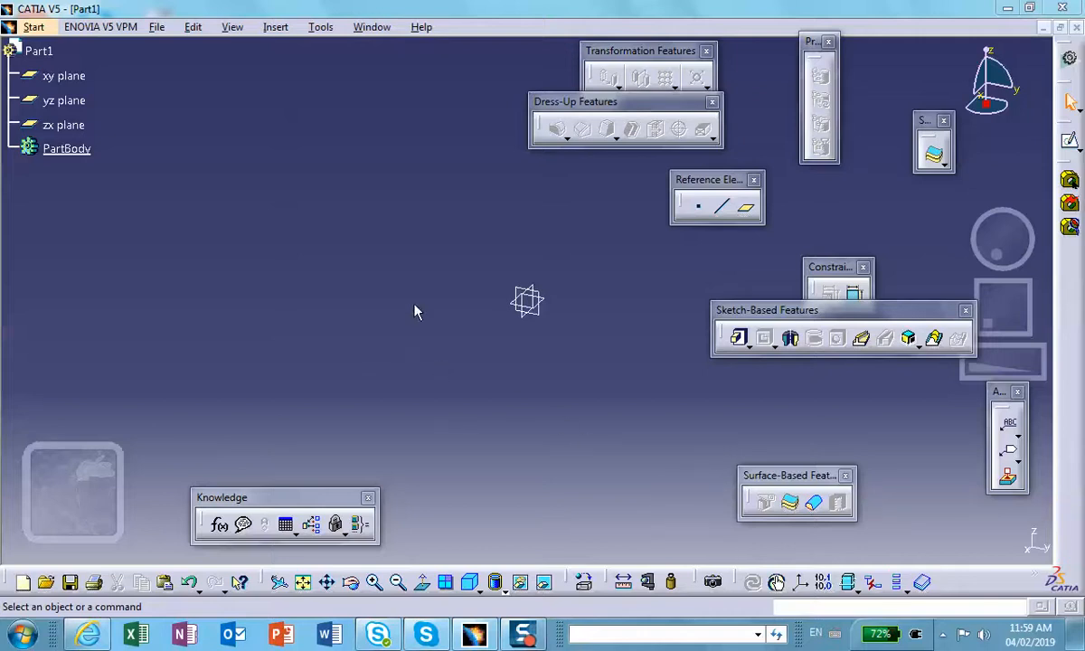
mouse_move(123, 278)
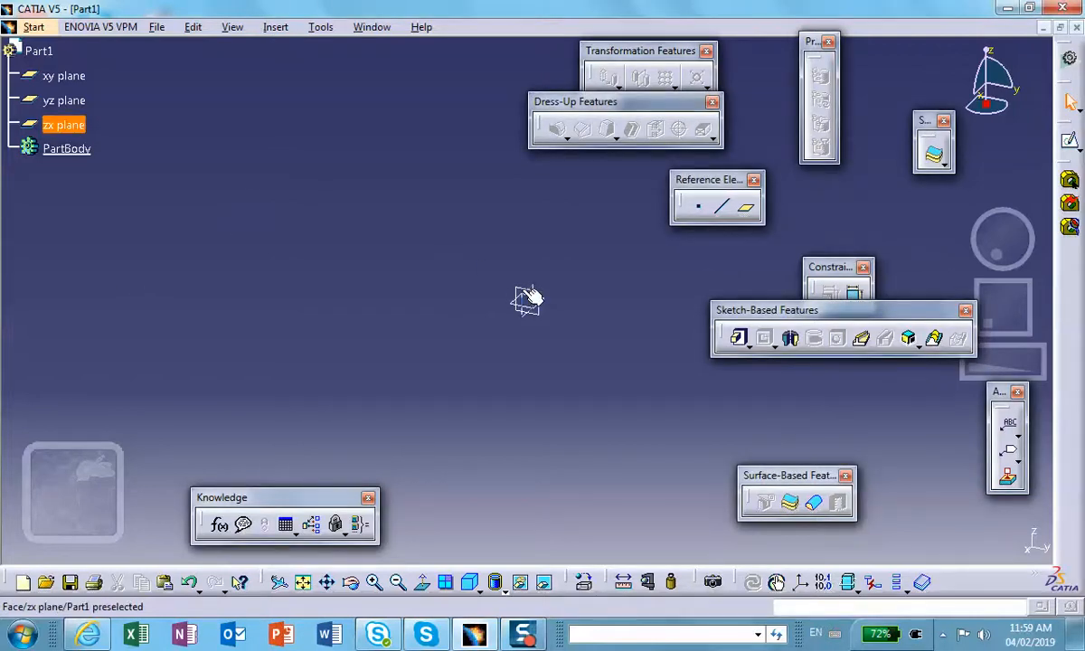
Step: Sketch on the zx plane a large rectangular outline with a narrow slot rectangle at upper left
click(65, 102)
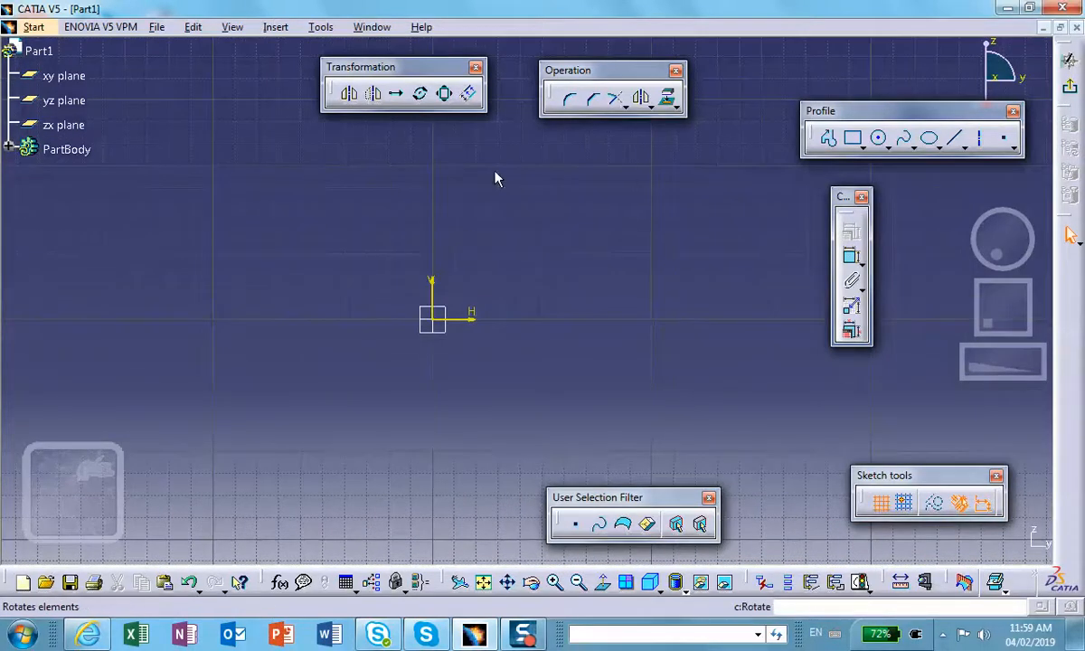
click(850, 137)
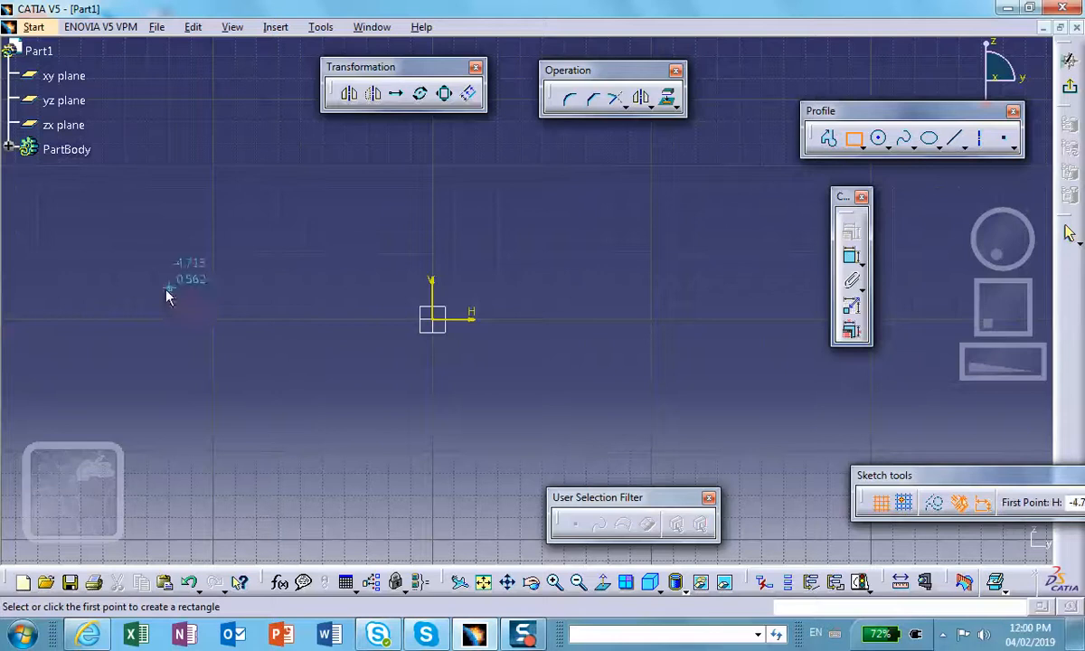
click(166, 289)
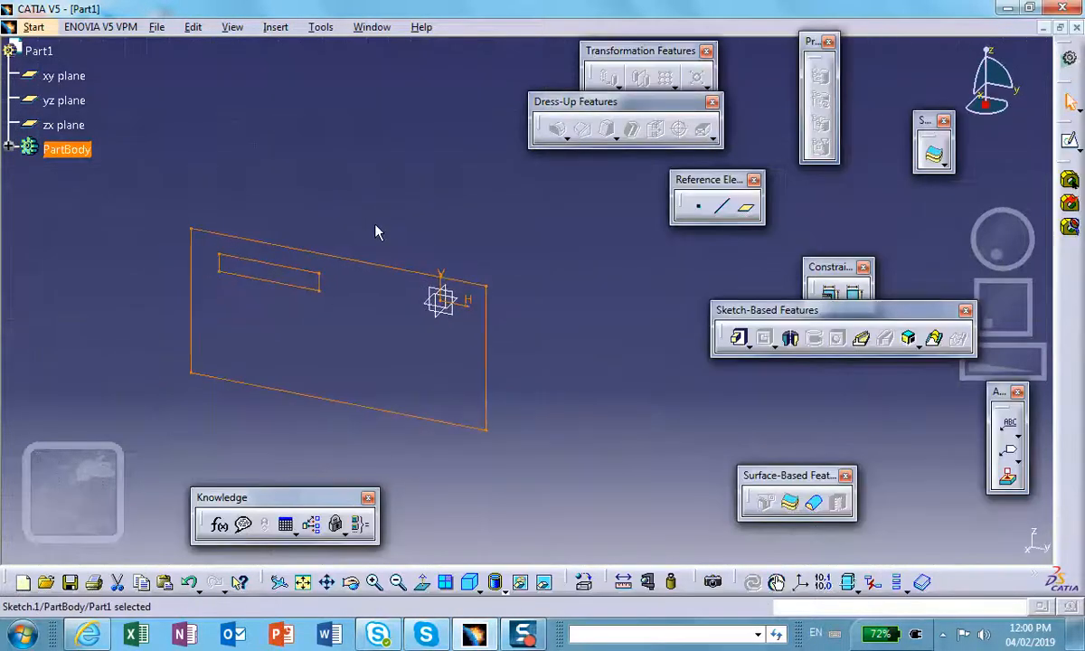
Step: Pad Sketch.1 at the default length into Pad.1, a plate with a through slot
click(738, 338)
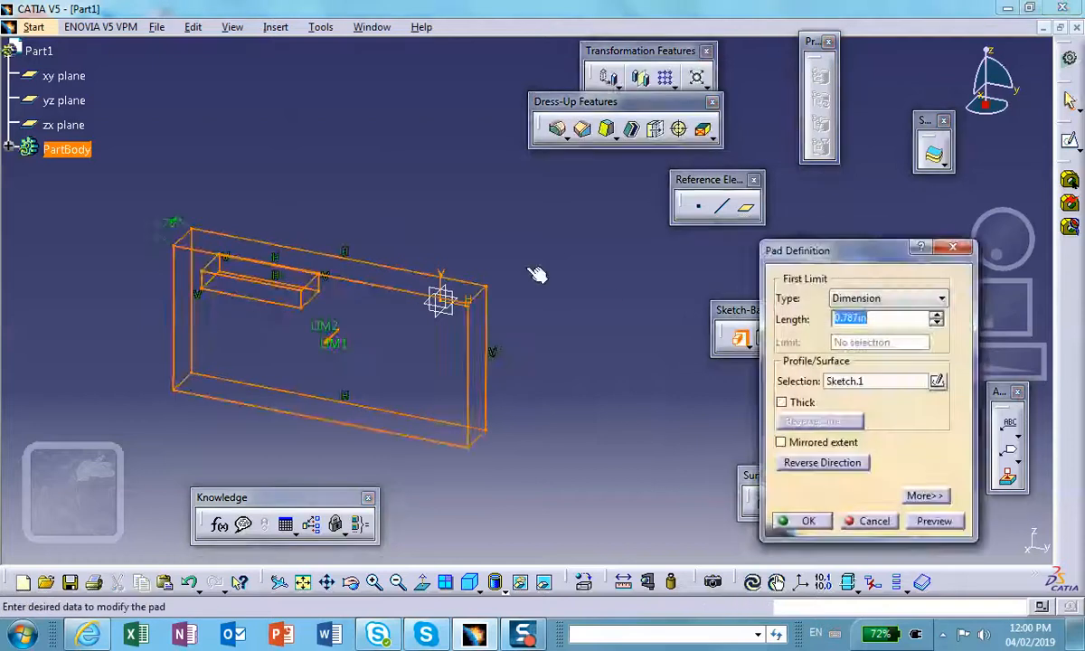
click(807, 521)
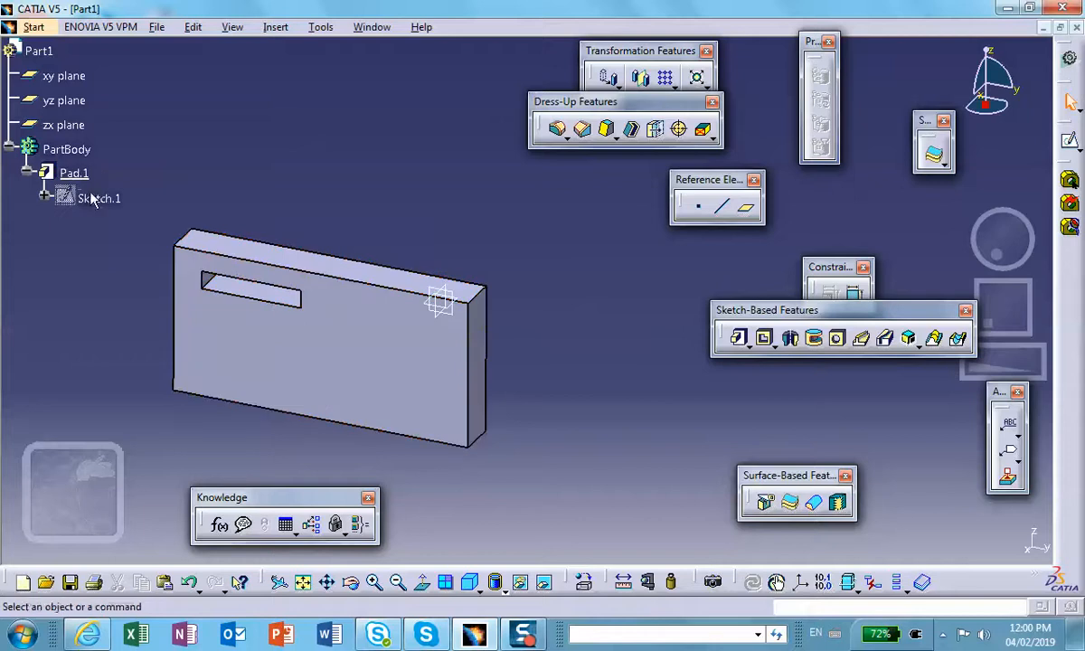
mouse_move(167, 175)
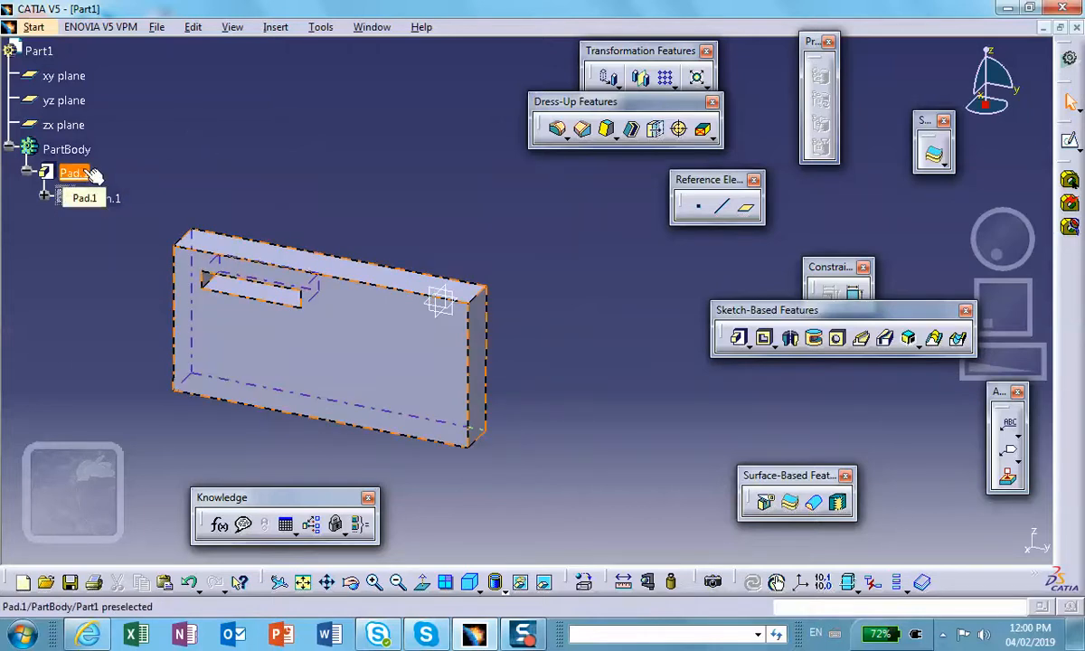
Step: Copy Pad.1 and paste it into PartBody as Pad.2, dismissing the warning
right_click(74, 174)
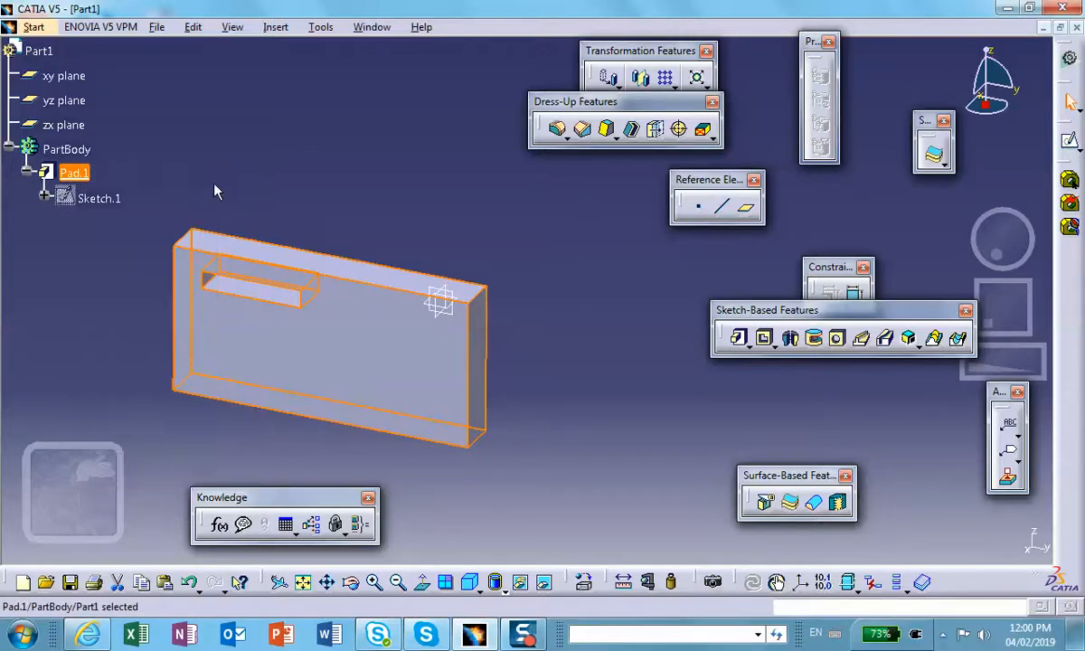
mouse_move(65, 148)
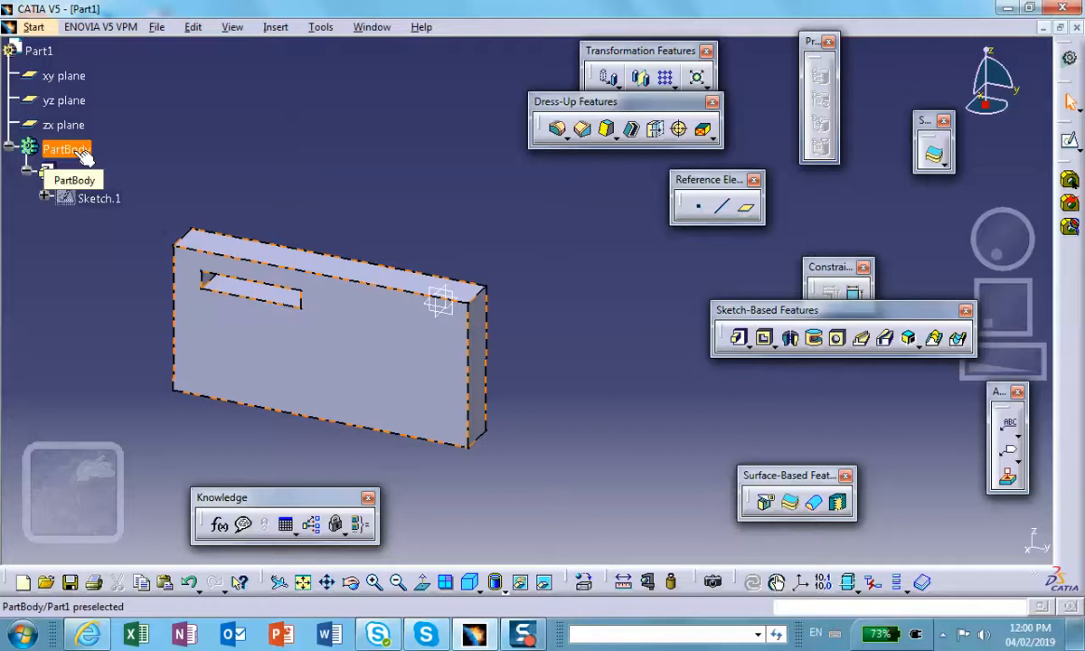
right_click(65, 148)
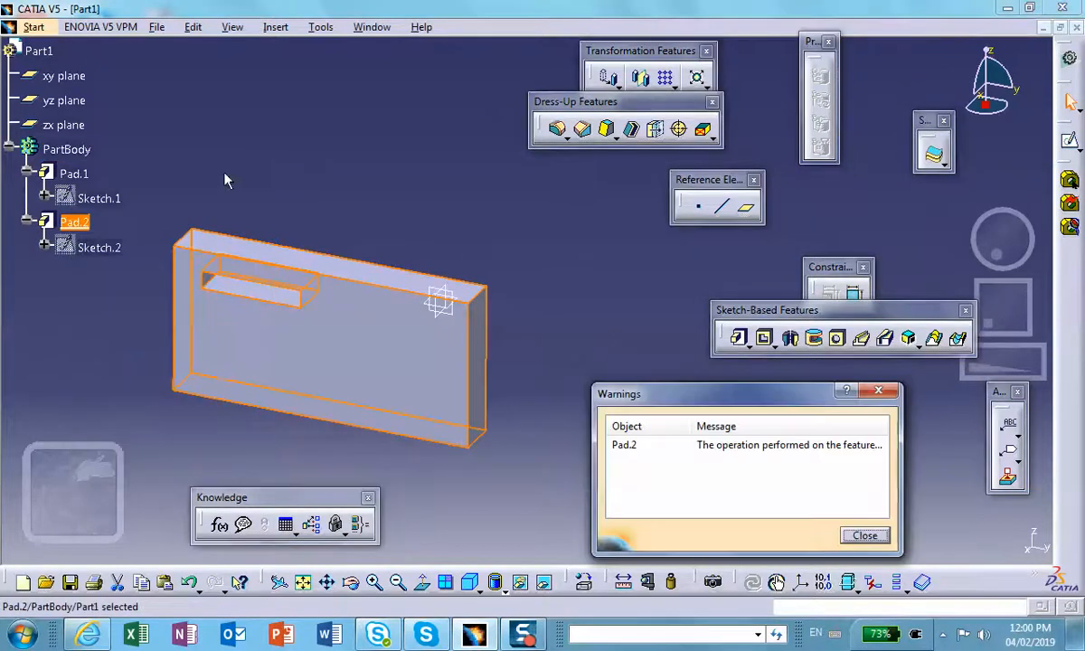
click(863, 535)
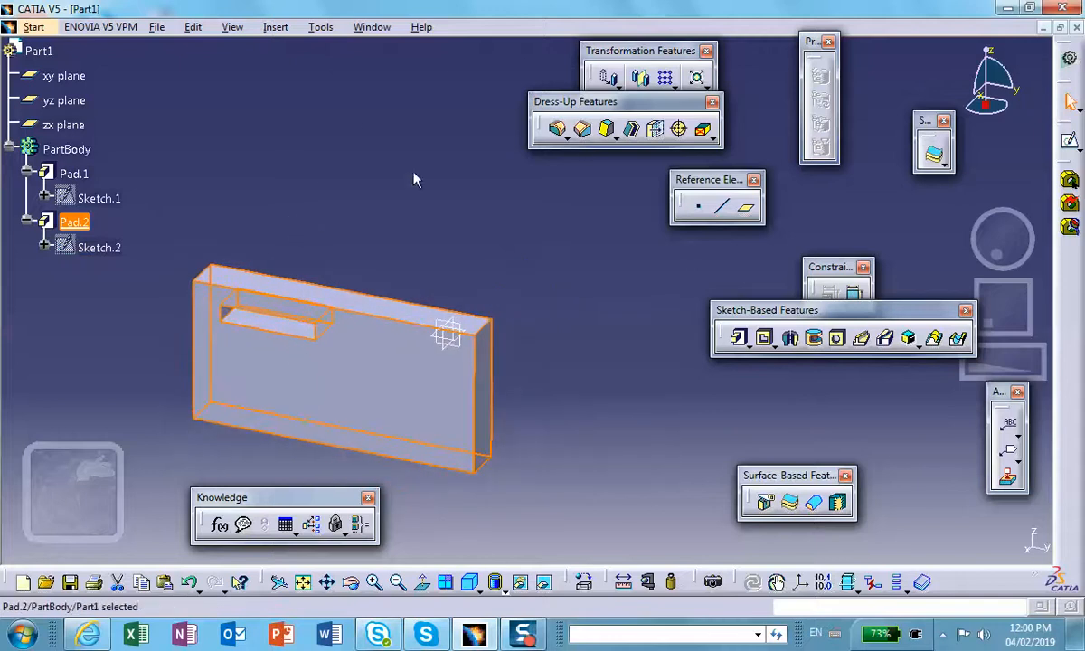
Step: Move the copied plate upward with the compass so the two plates no longer overlap
click(100, 197)
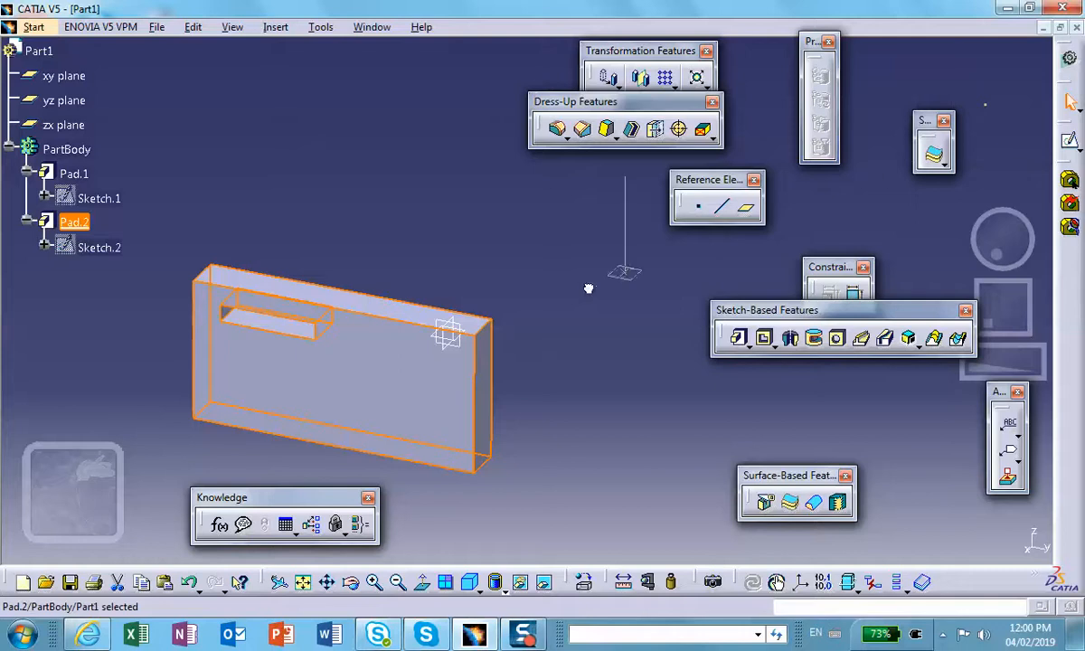
click(362, 389)
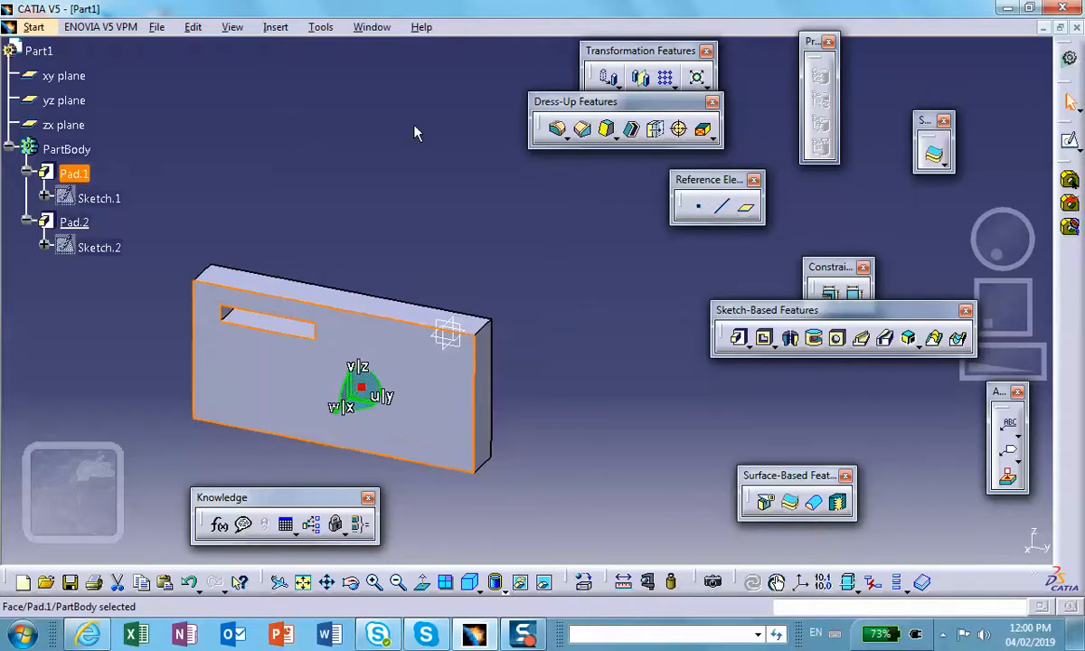
click(72, 220)
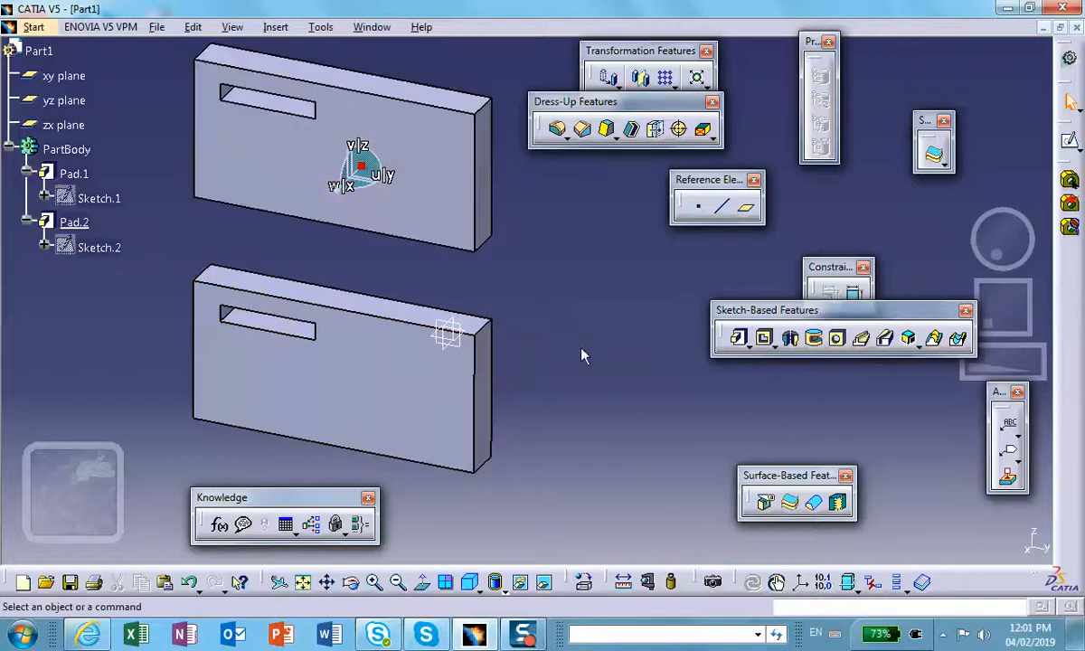
mouse_move(190, 267)
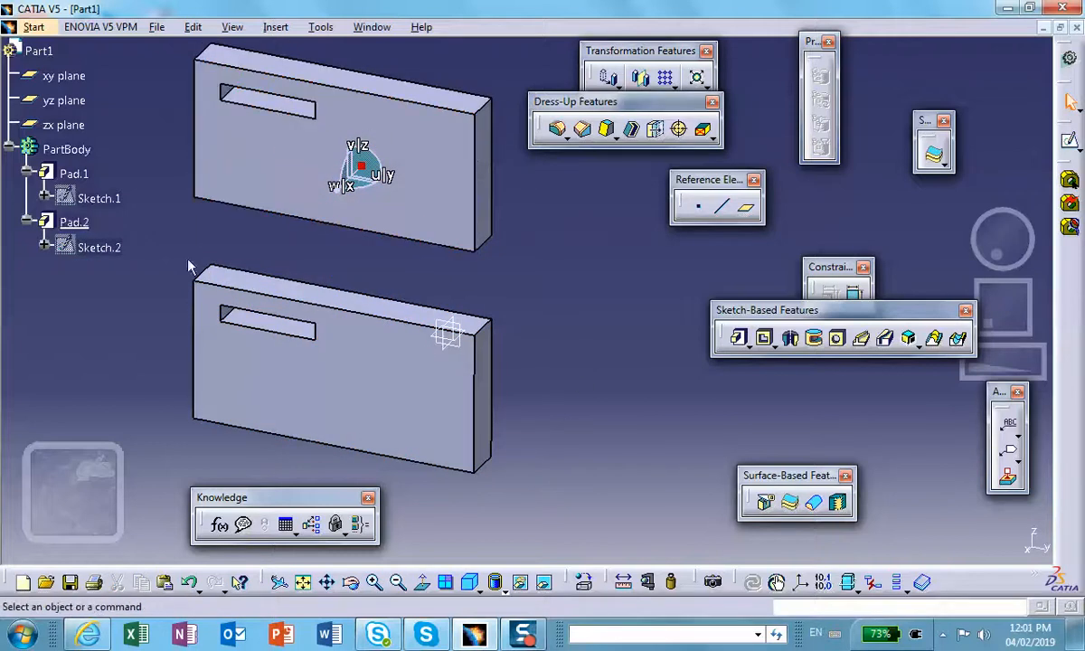
mouse_move(485, 208)
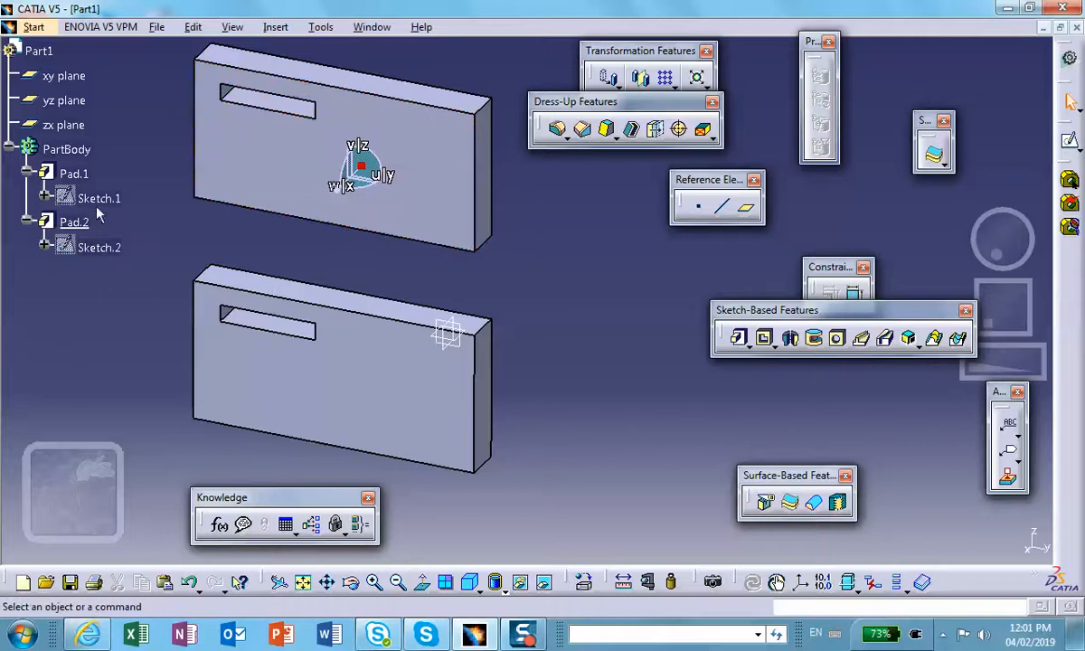
Step: Edit one plate's sketch so its opening becomes a large rectangular window
double_click(98, 197)
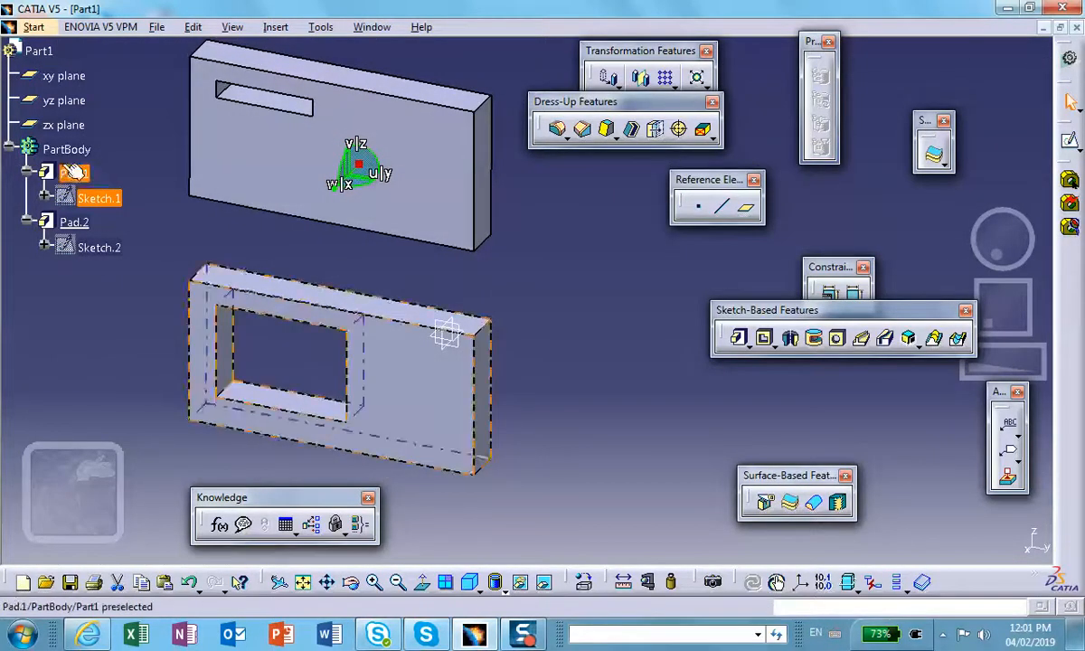
click(97, 197)
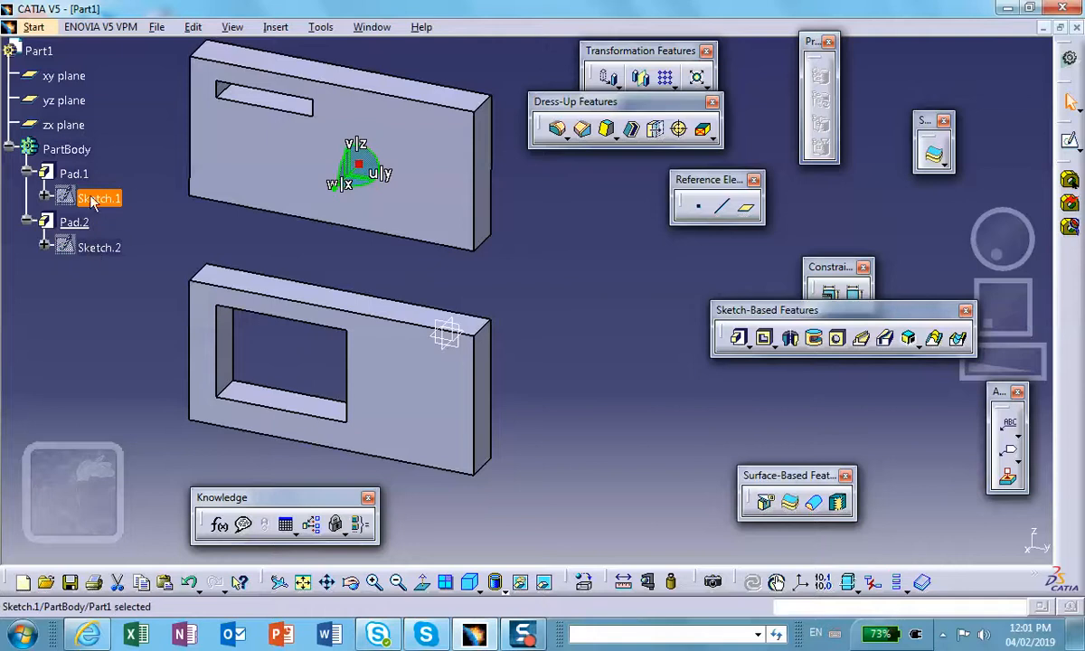
mouse_move(105, 206)
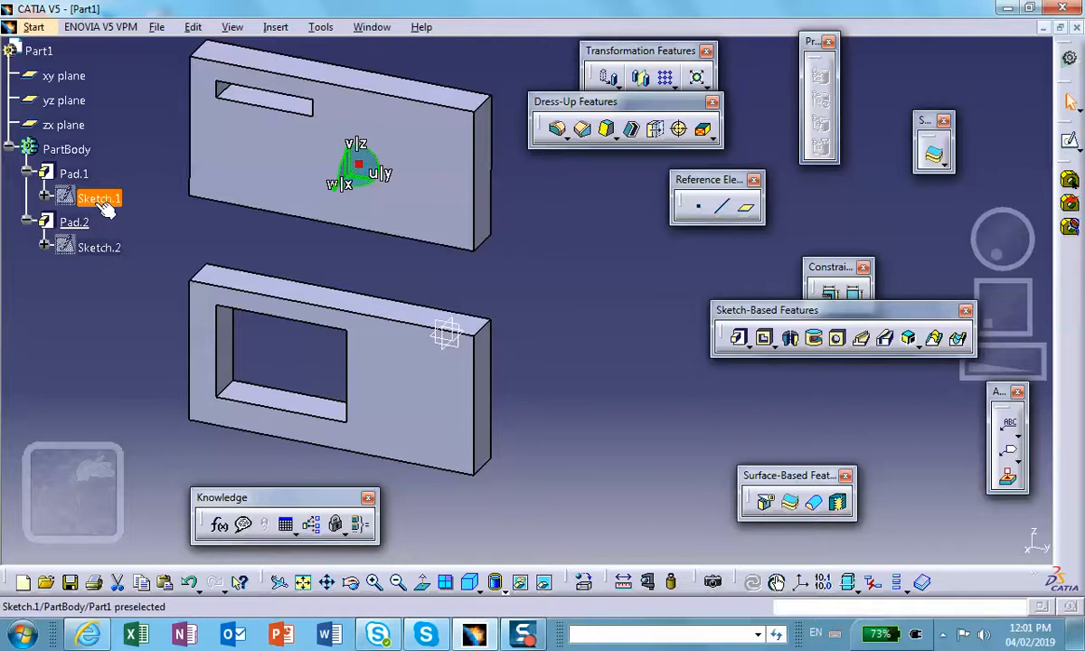
click(74, 174)
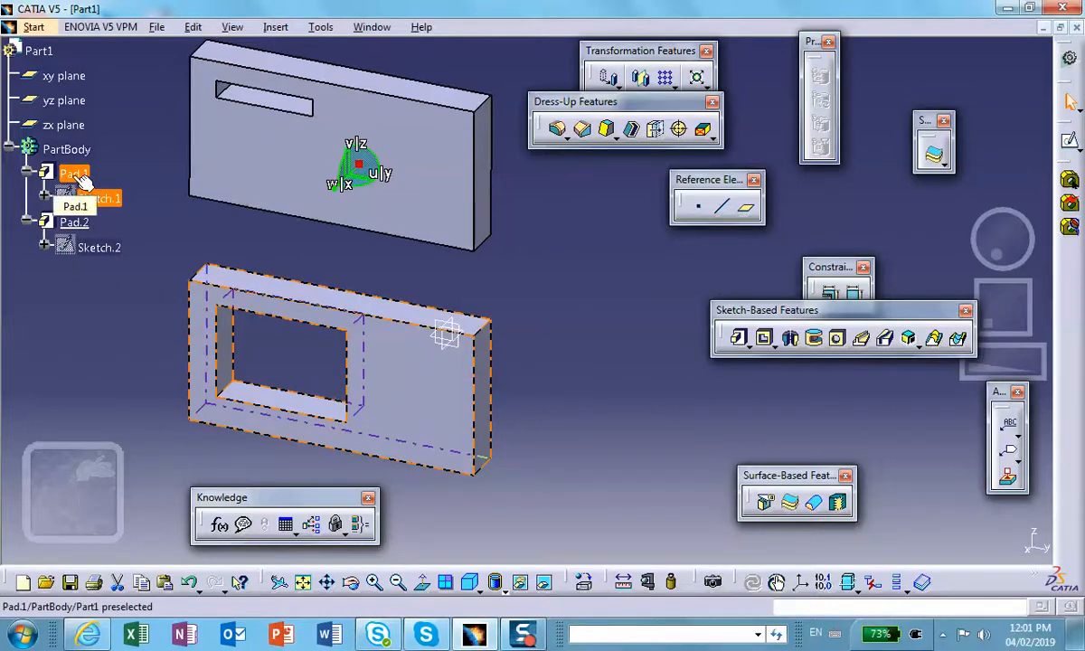
click(97, 197)
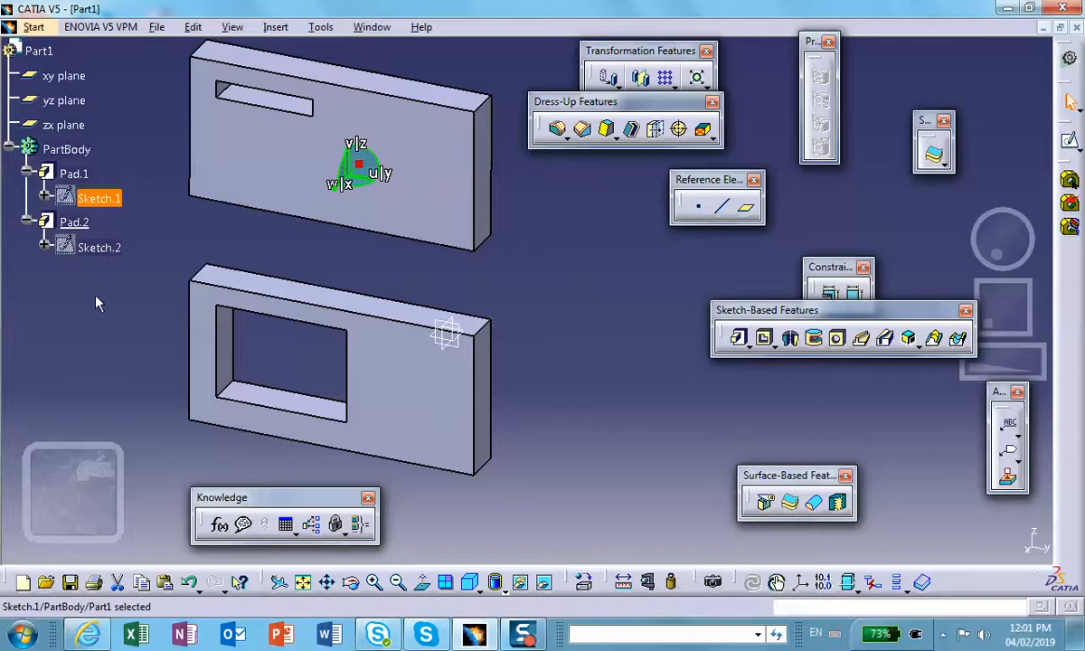
Step: Reshape the other plate's slot to run vertically along its left side, then target Pad.1 for copying
double_click(97, 246)
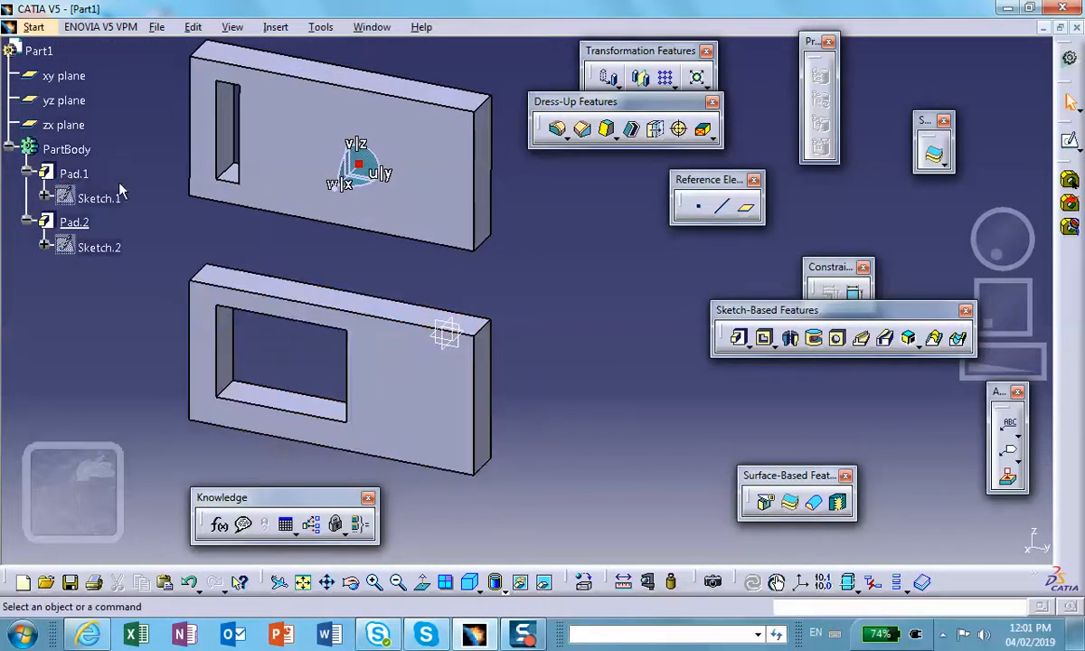
click(72, 174)
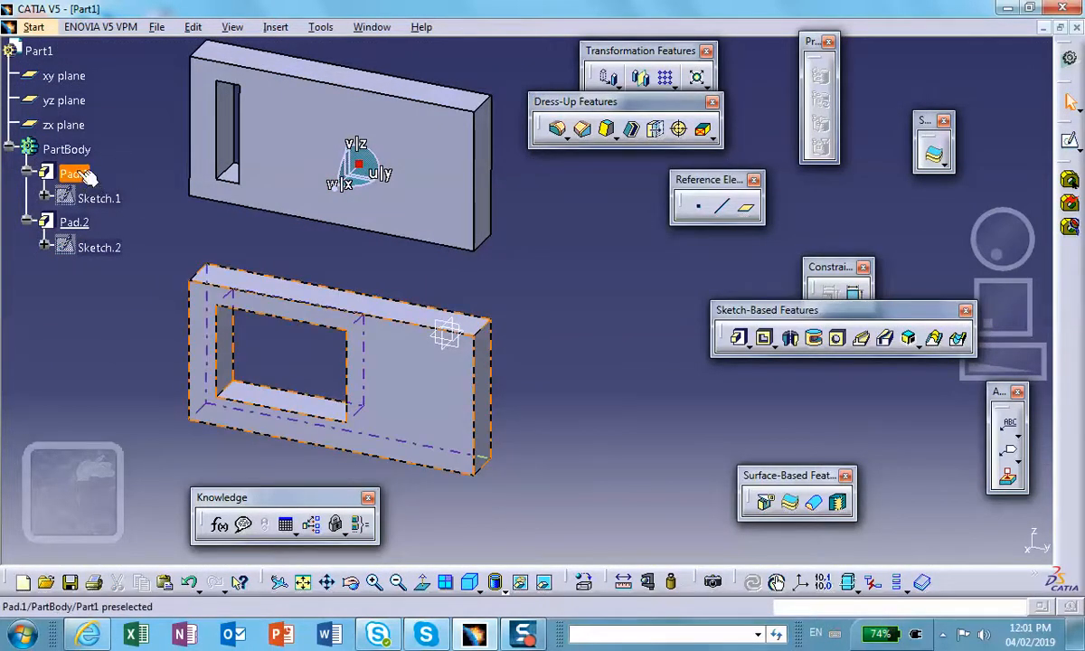
right_click(74, 174)
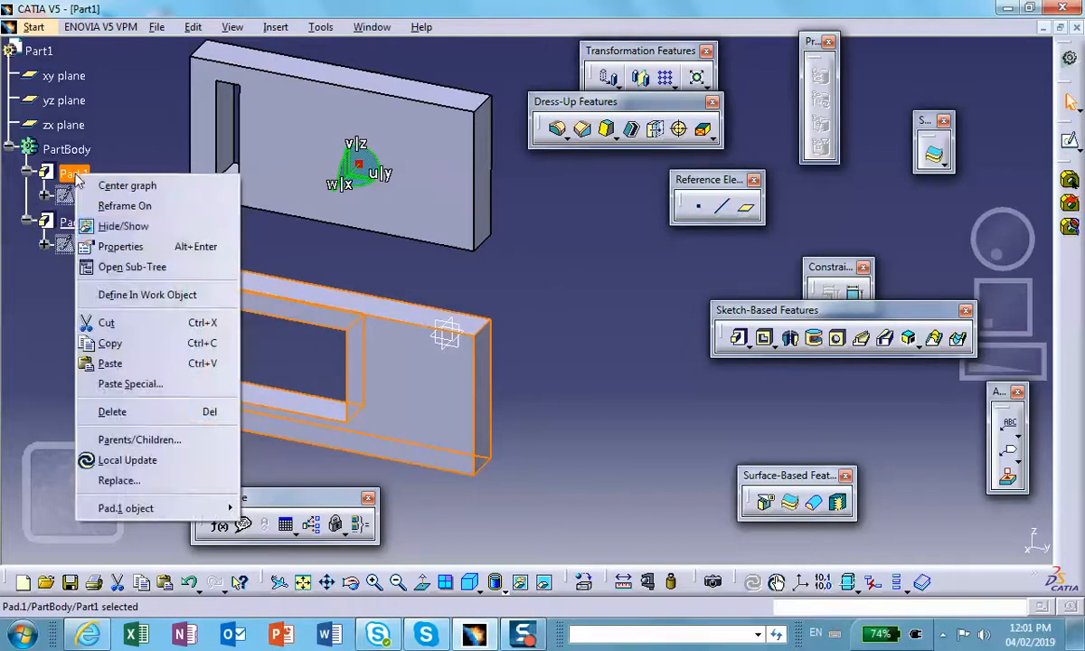
mouse_move(147, 293)
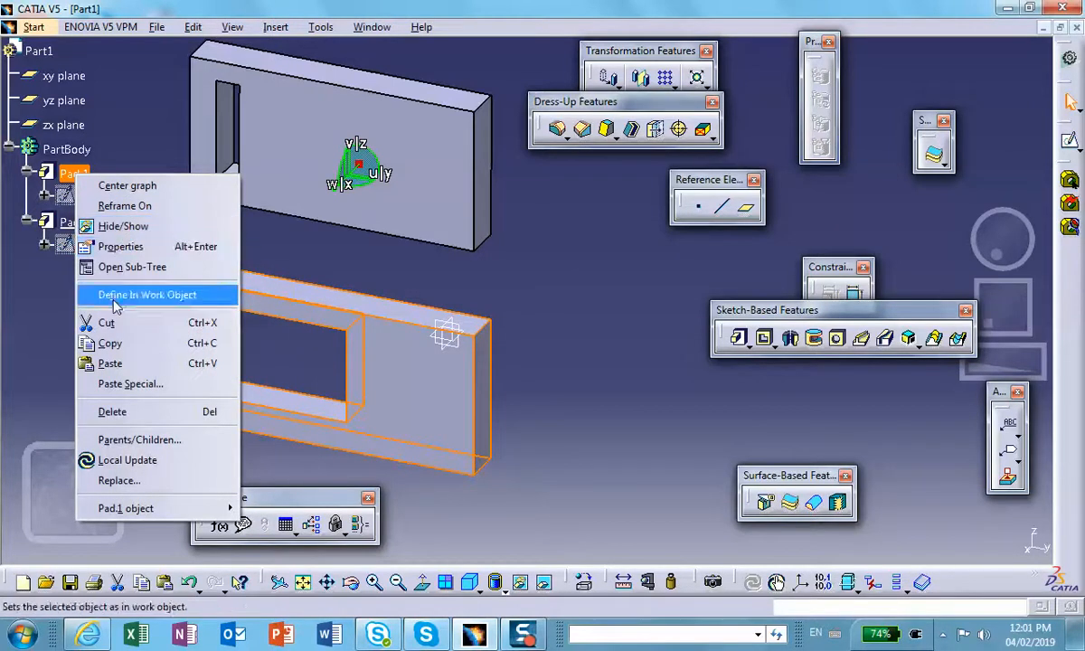
Step: Paste the copied pad into Part1, creating Pad.3 with Sketch.3
click(146, 295)
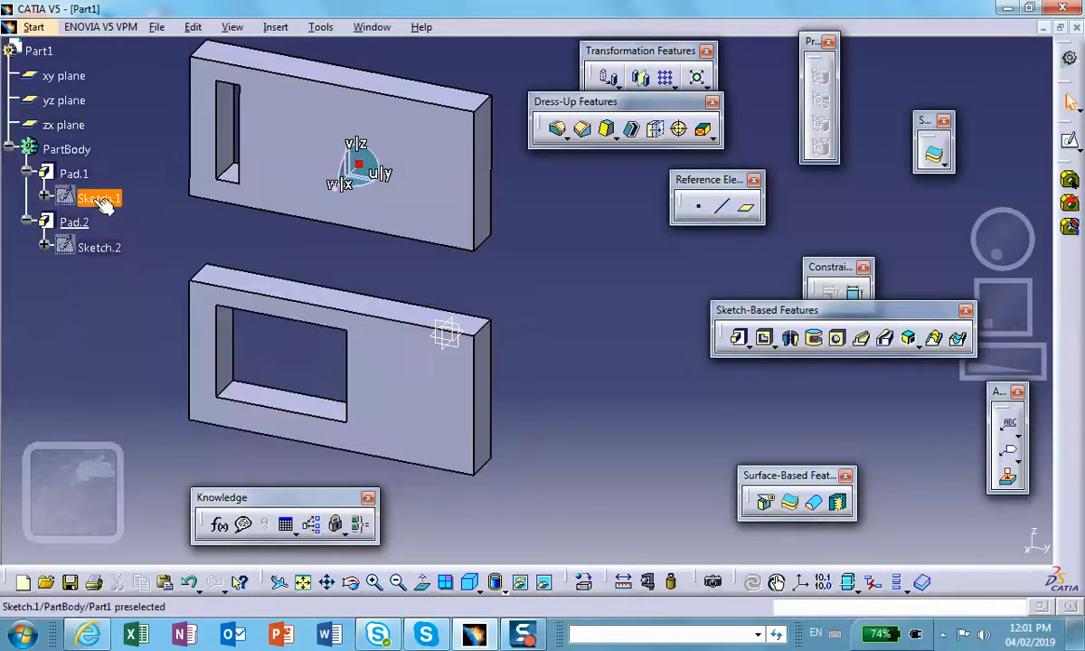
click(65, 149)
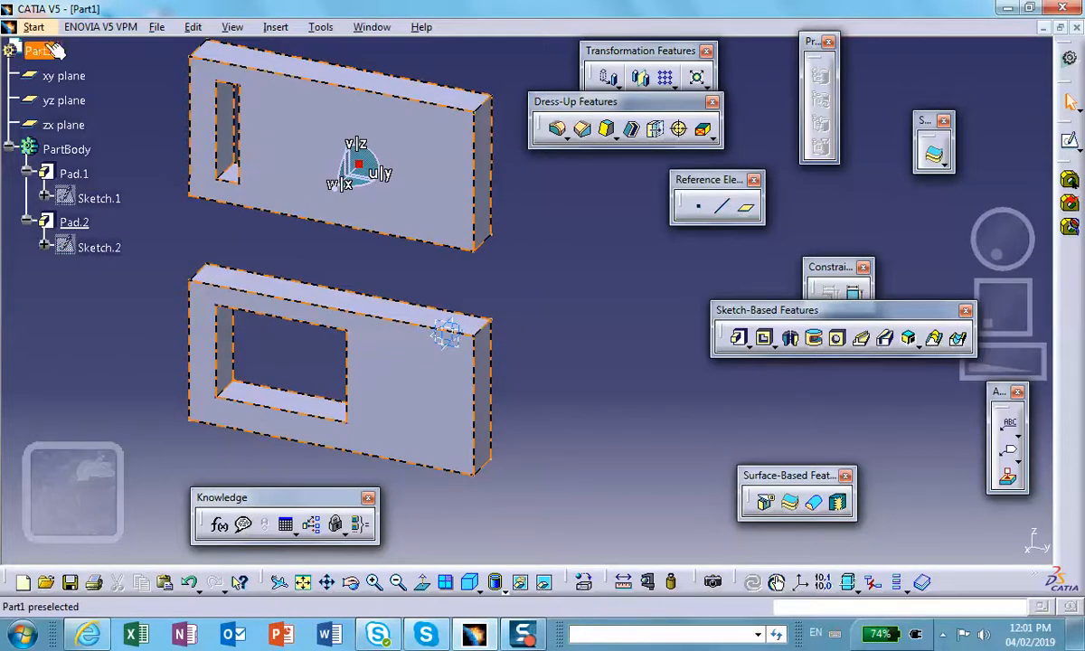
right_click(38, 50)
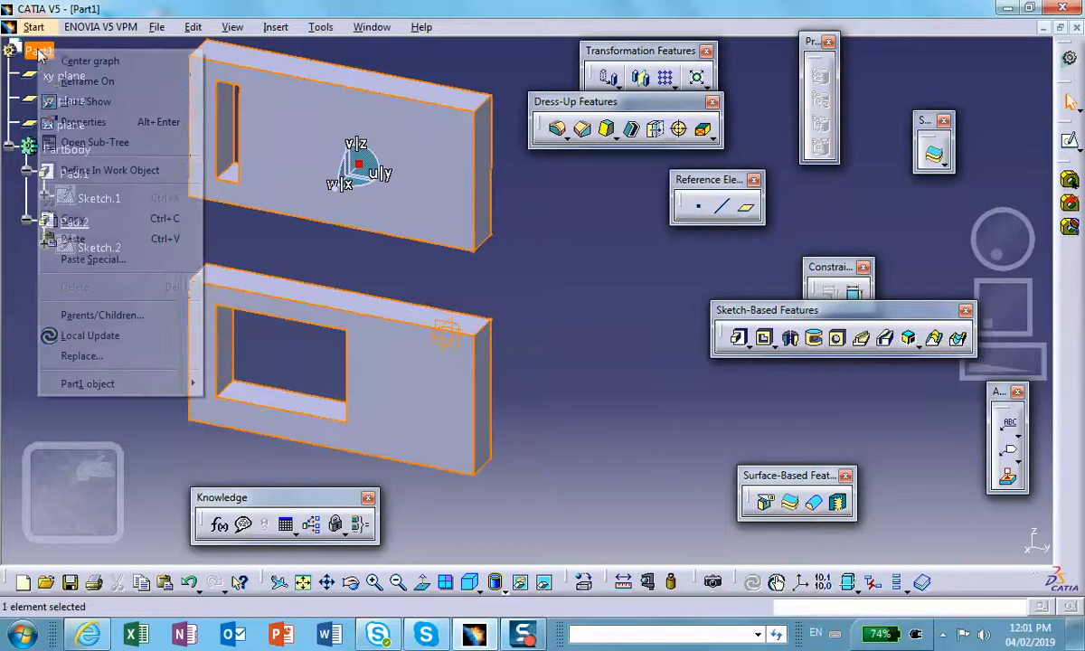
mouse_move(72, 219)
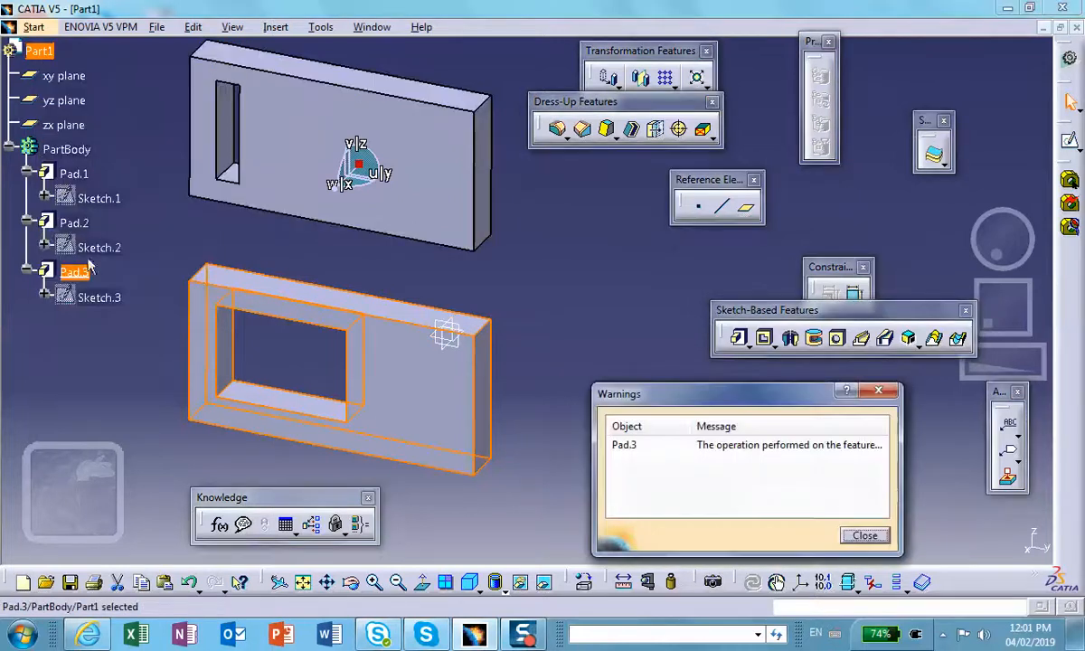
Step: Dismiss the Pad.3 warning and edit Sketch.3 to move its profile to the right
click(863, 535)
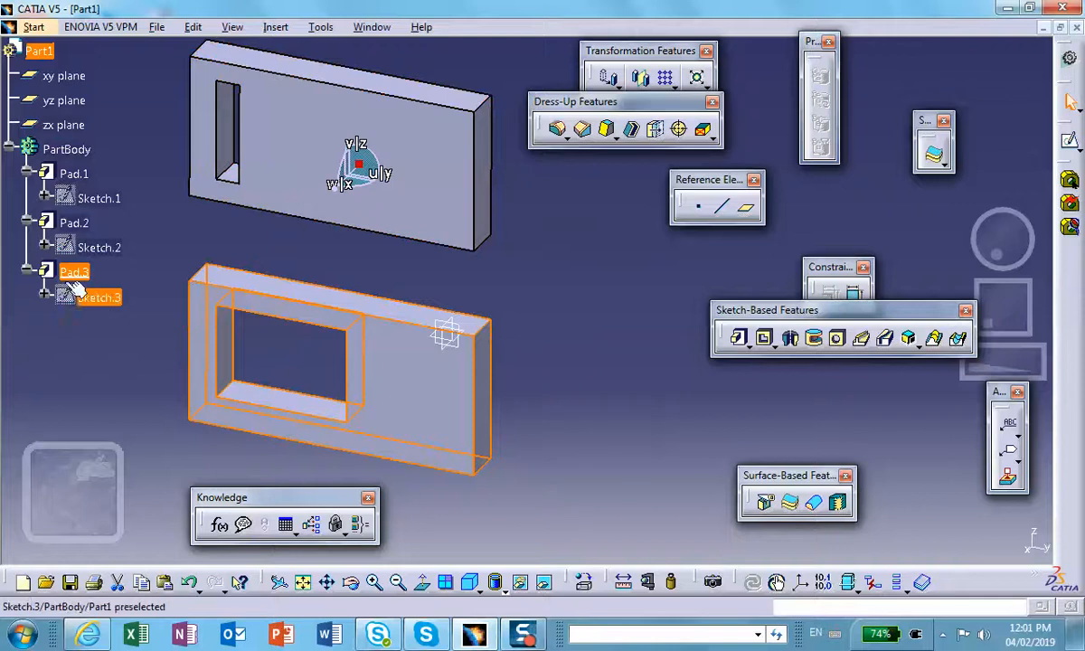
click(72, 271)
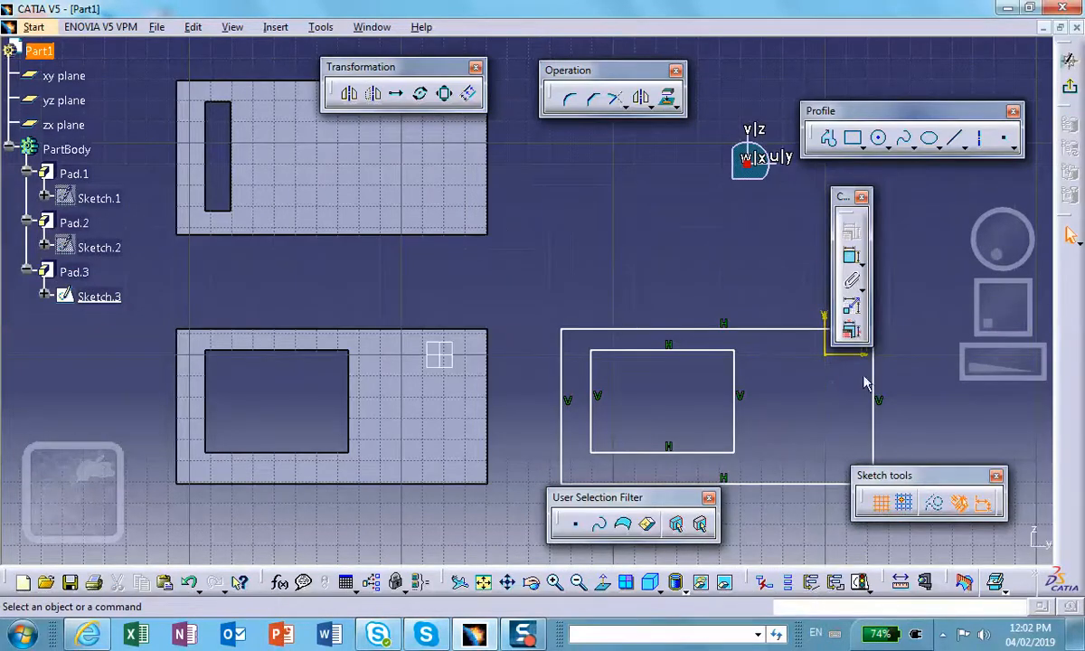
mouse_move(769, 398)
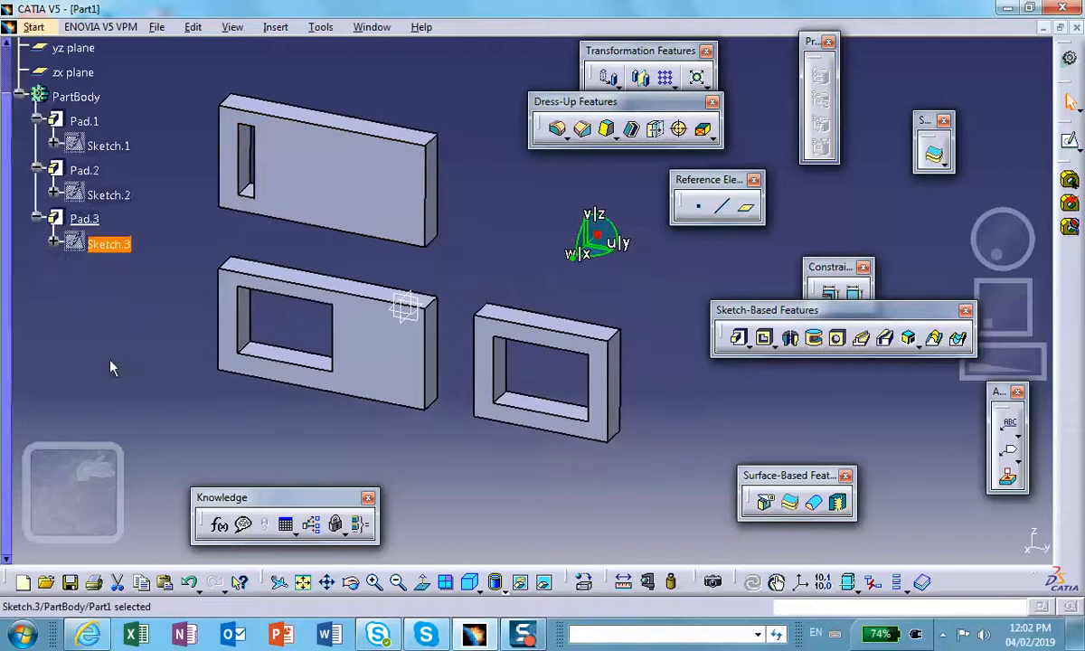
Step: Start a Paste Special of the copied pad into PartBody
right_click(83, 119)
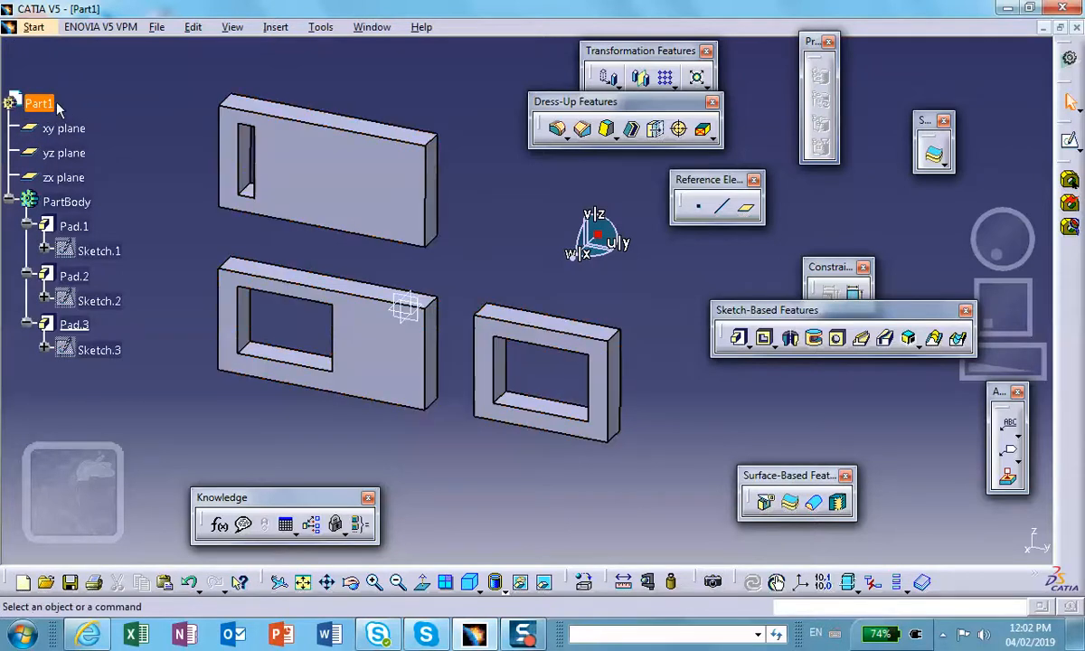
right_click(65, 200)
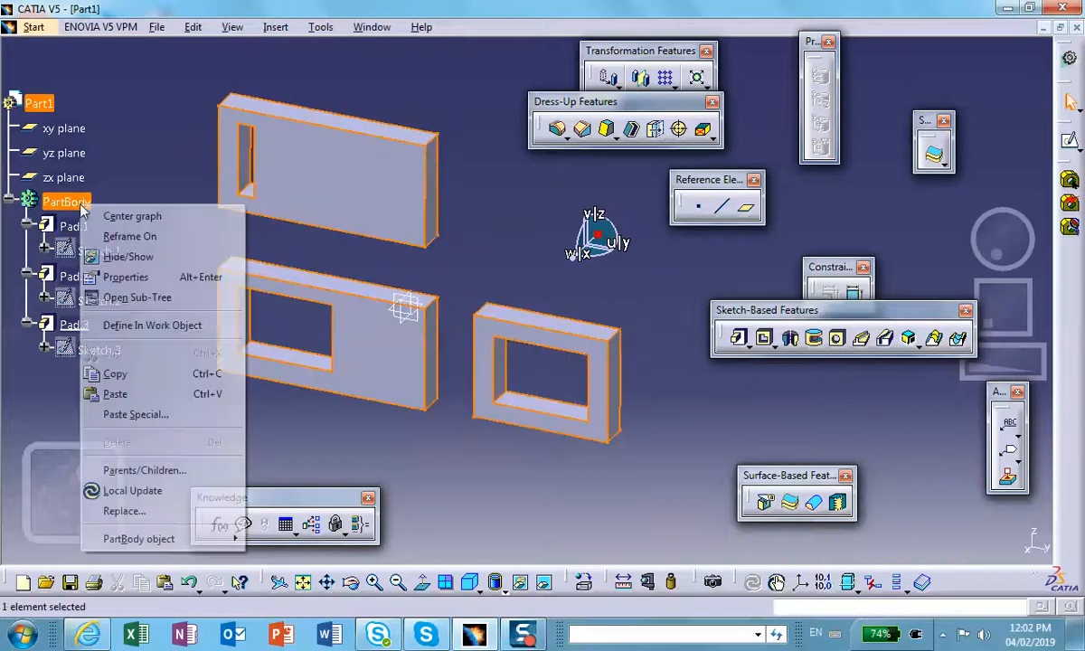
mouse_move(136, 414)
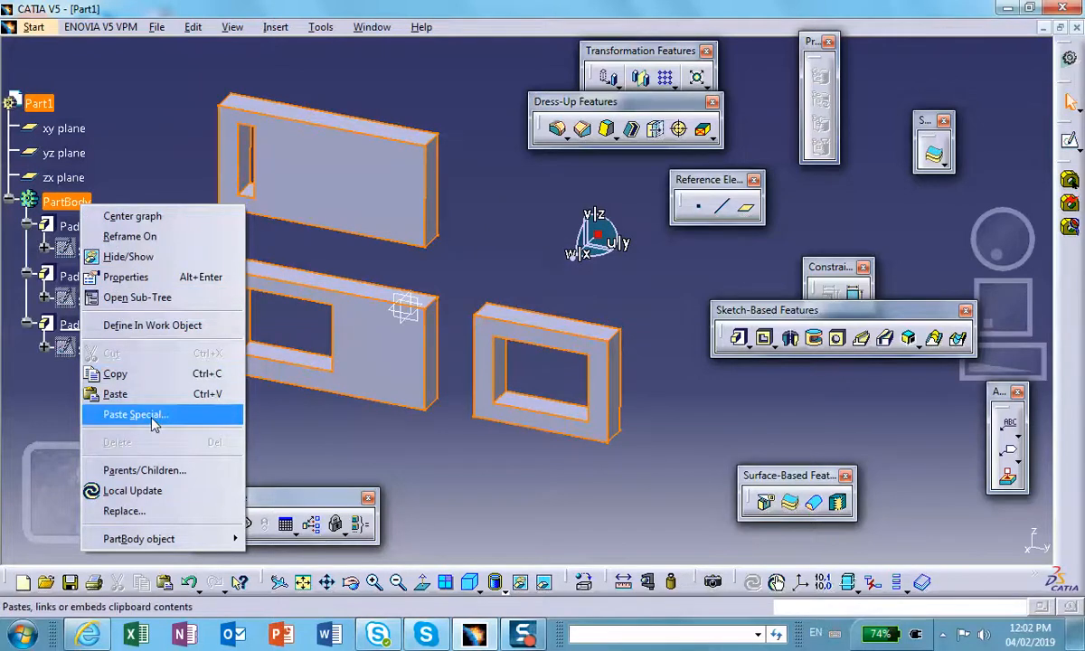
click(135, 414)
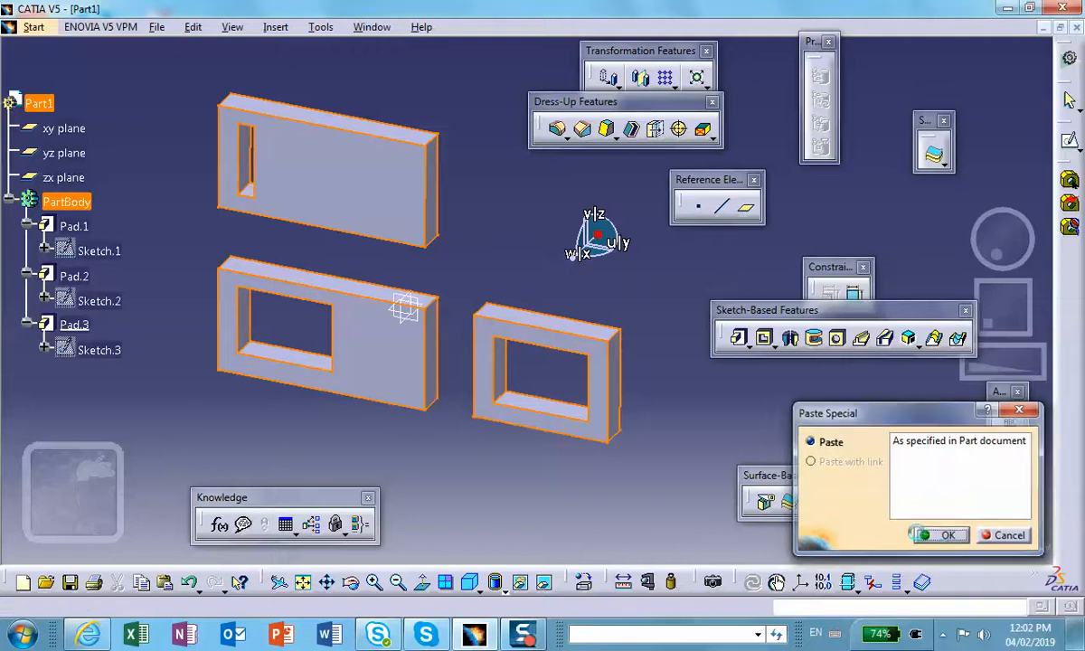
Step: Confirm the plain paste to create Pad.4 with Sketch.4 and dismiss its warning
click(948, 536)
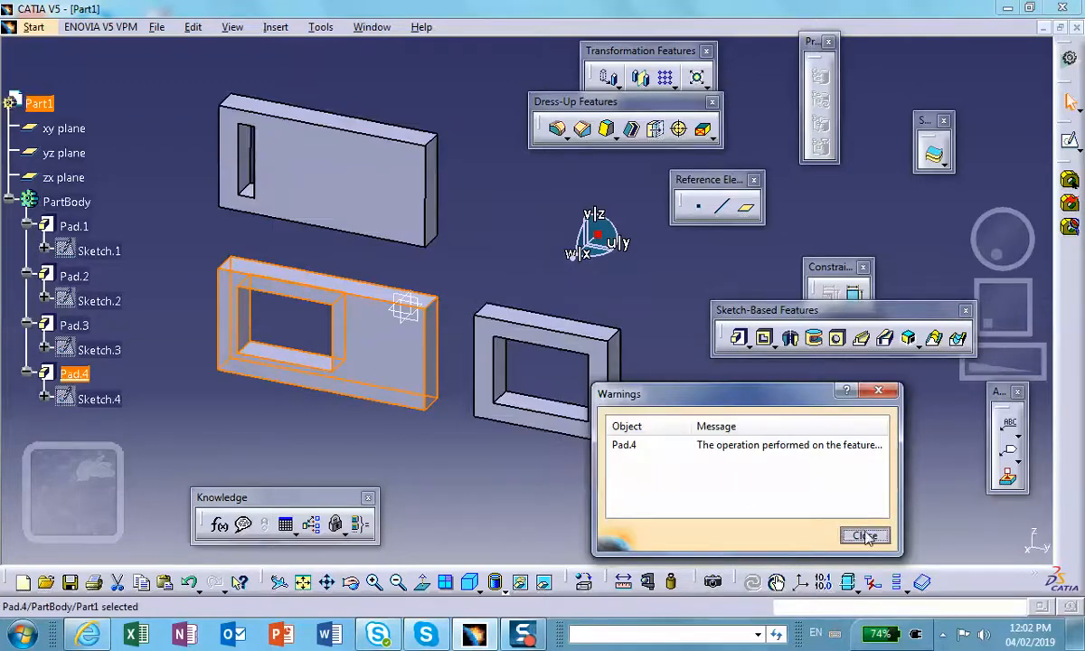
click(864, 535)
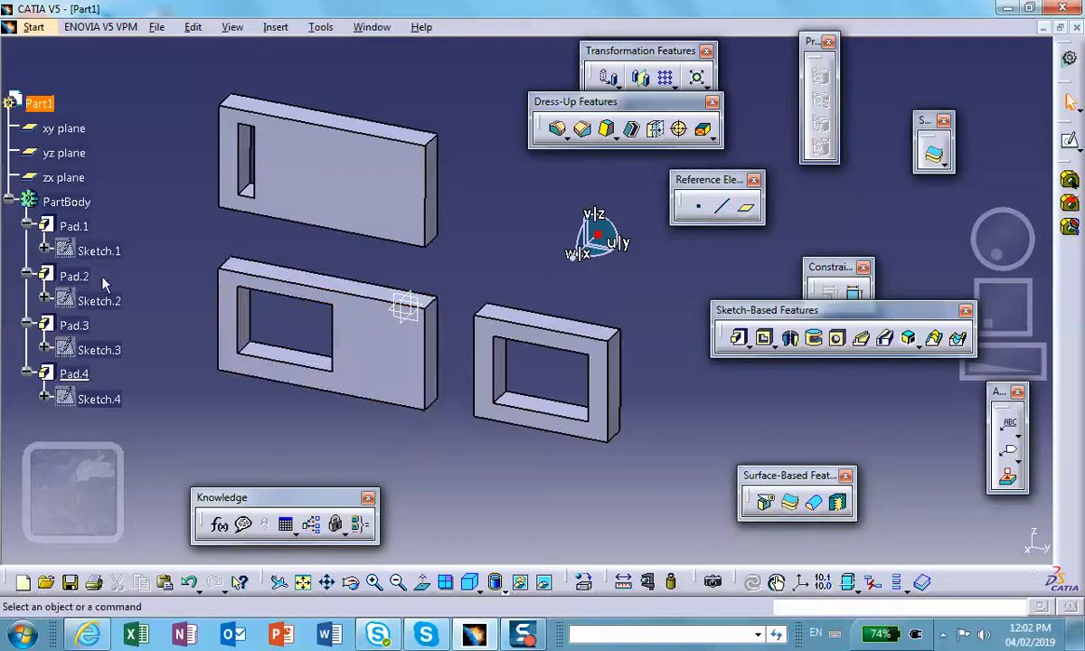
click(74, 373)
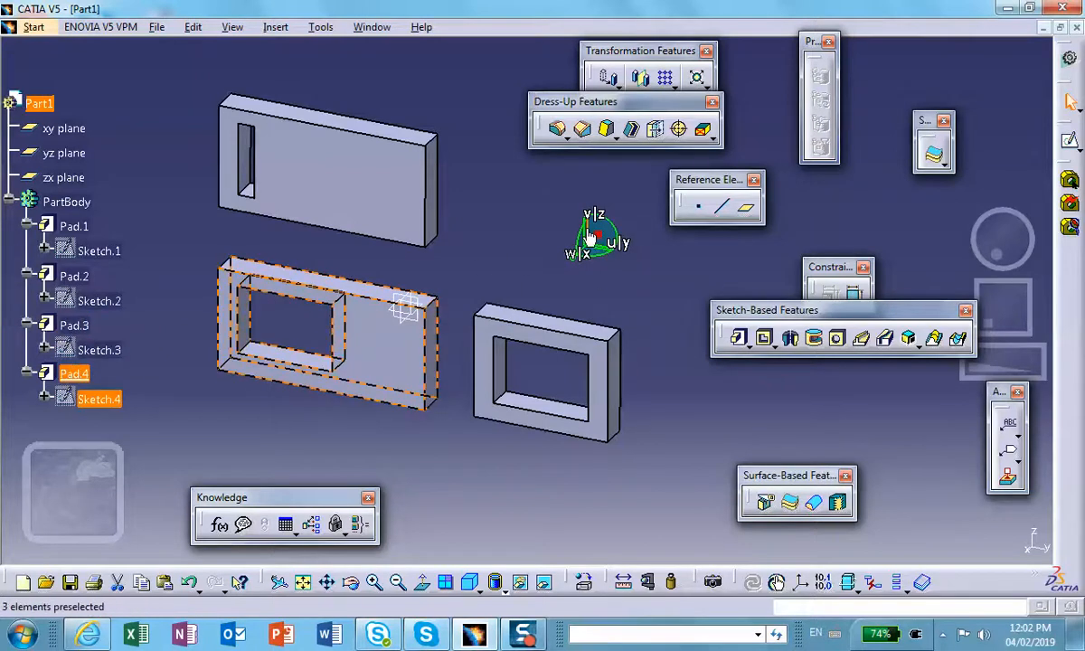
Step: Move and resize Sketch.4 so Pad.4 becomes a long narrow slotted plate below the others
drag(597, 235, 597, 389)
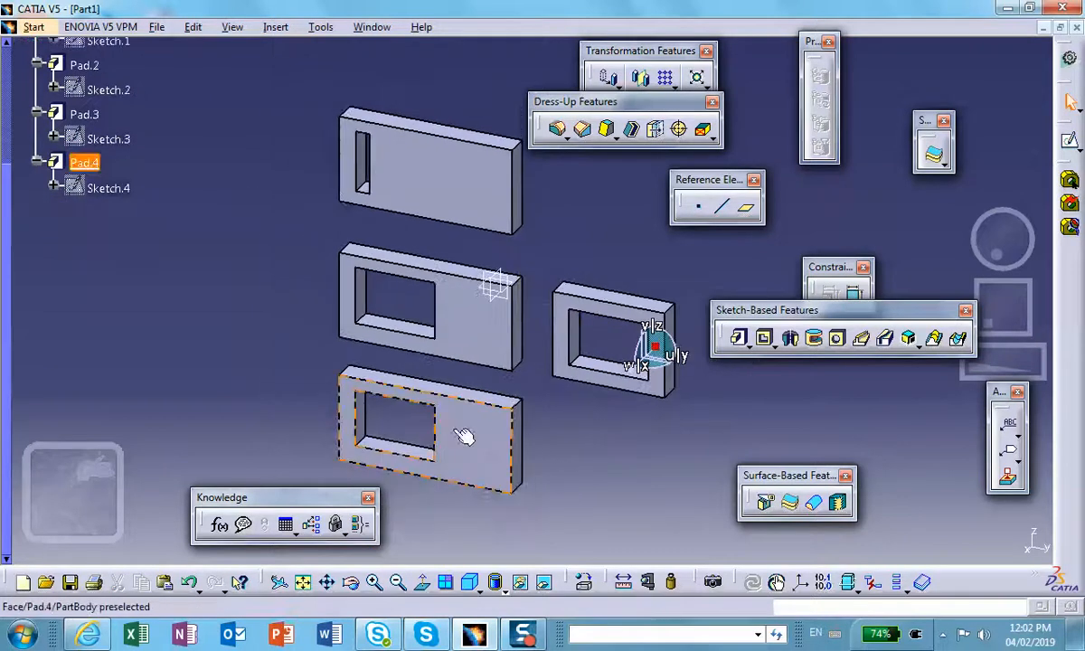
click(166, 319)
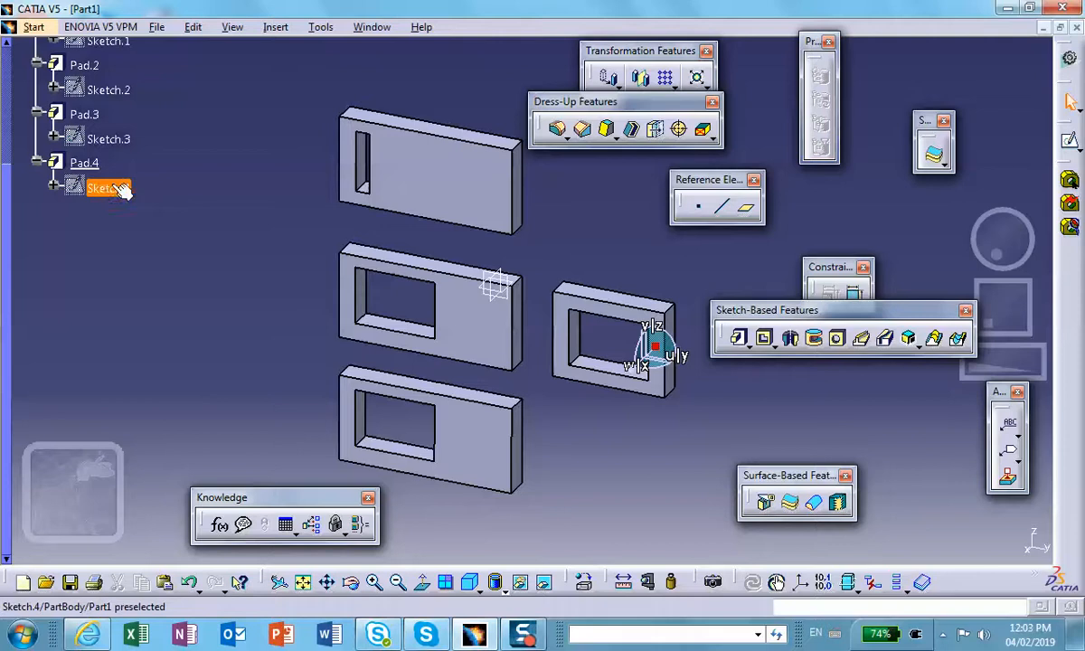
double_click(105, 186)
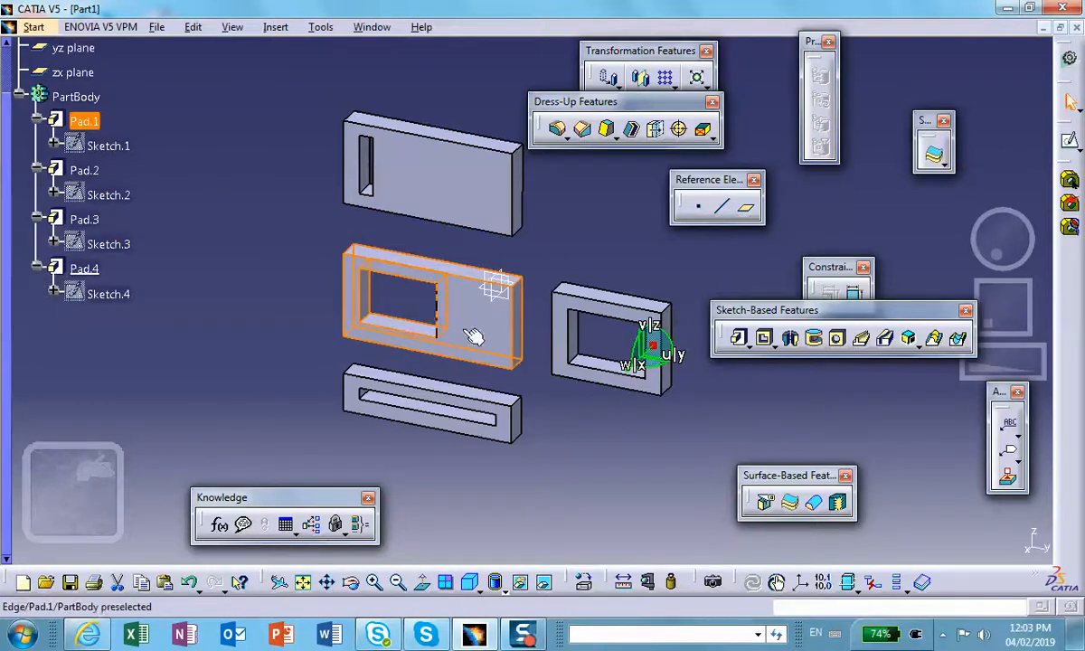
click(289, 248)
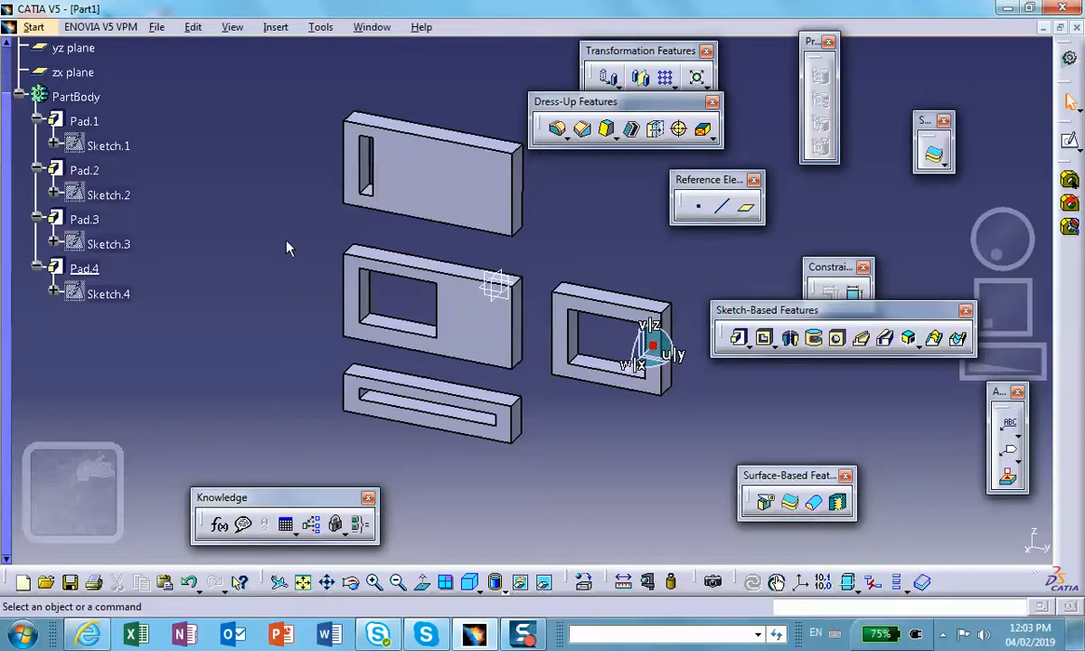
mouse_move(250, 364)
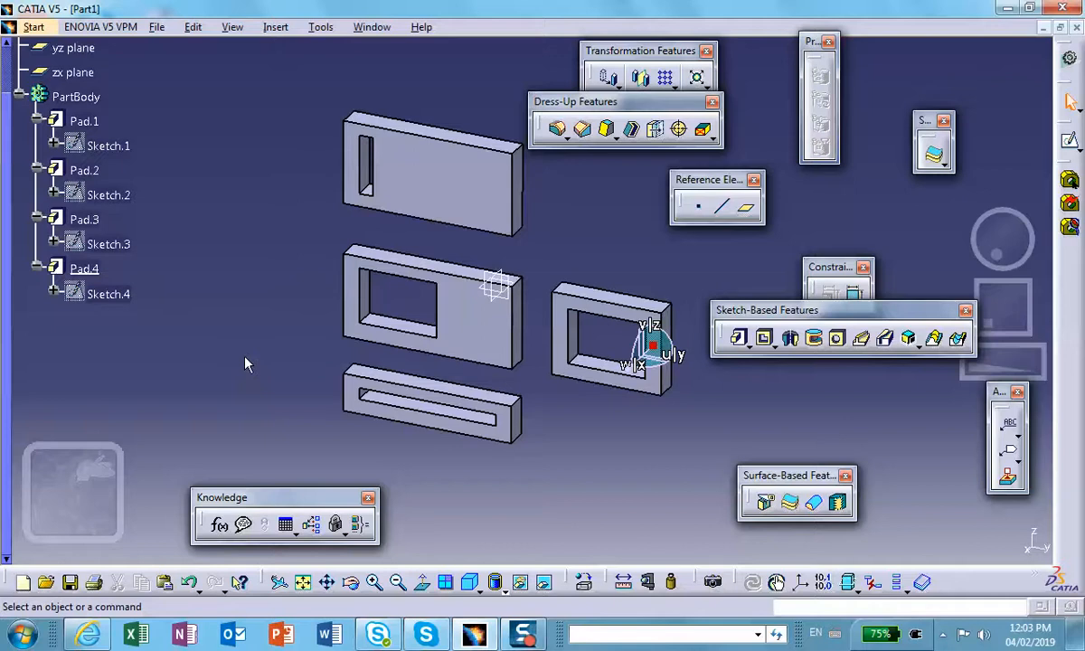
mouse_move(208, 405)
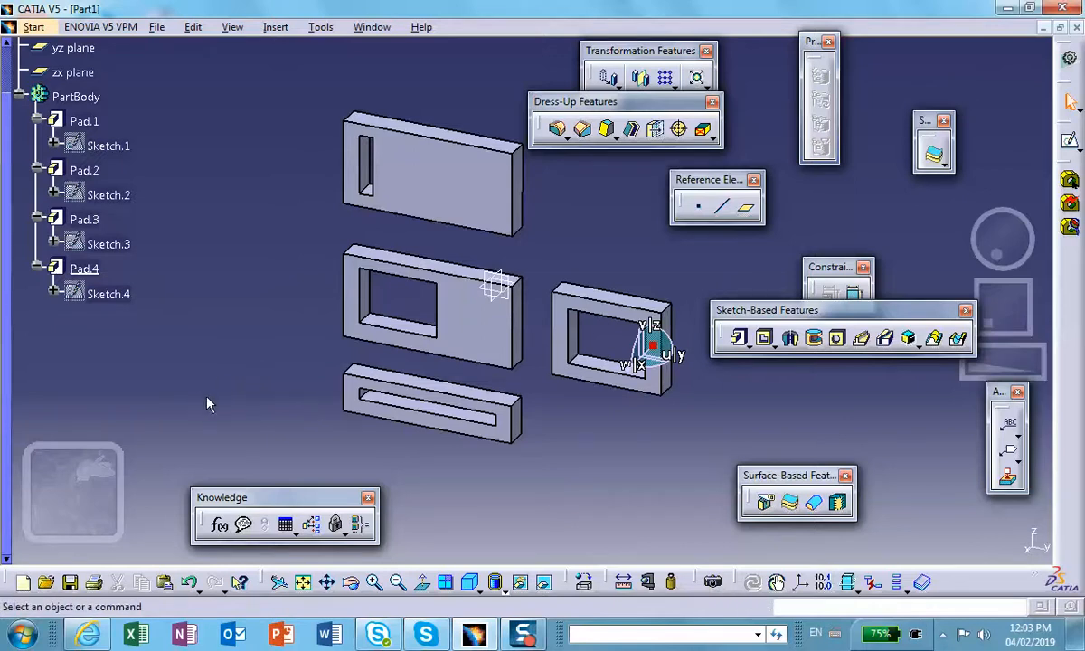
mouse_move(226, 369)
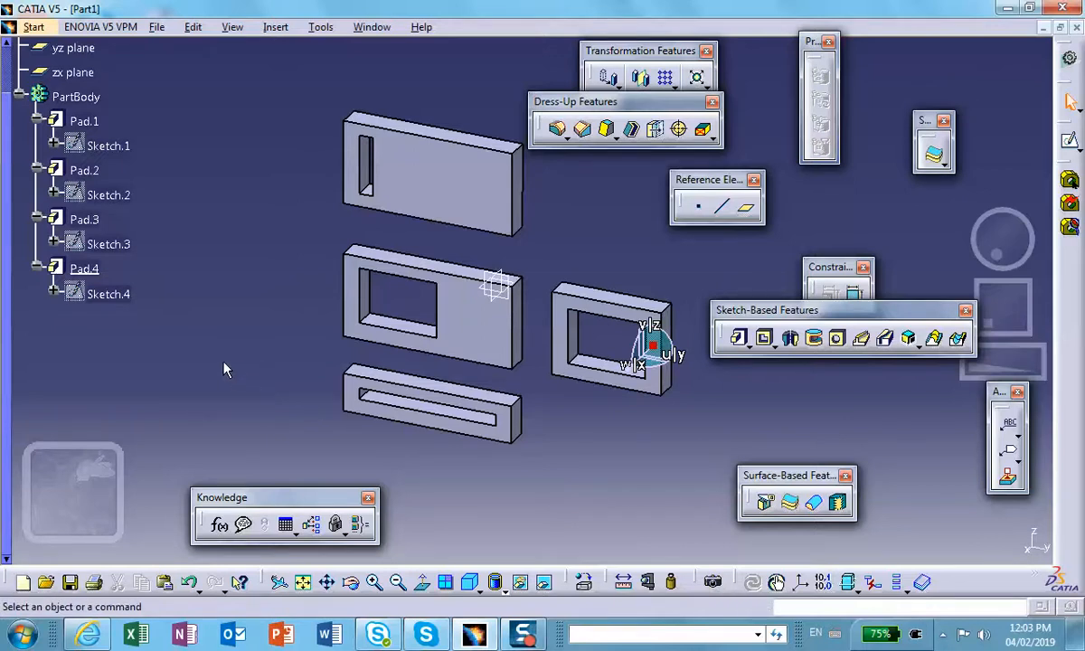
mouse_move(216, 365)
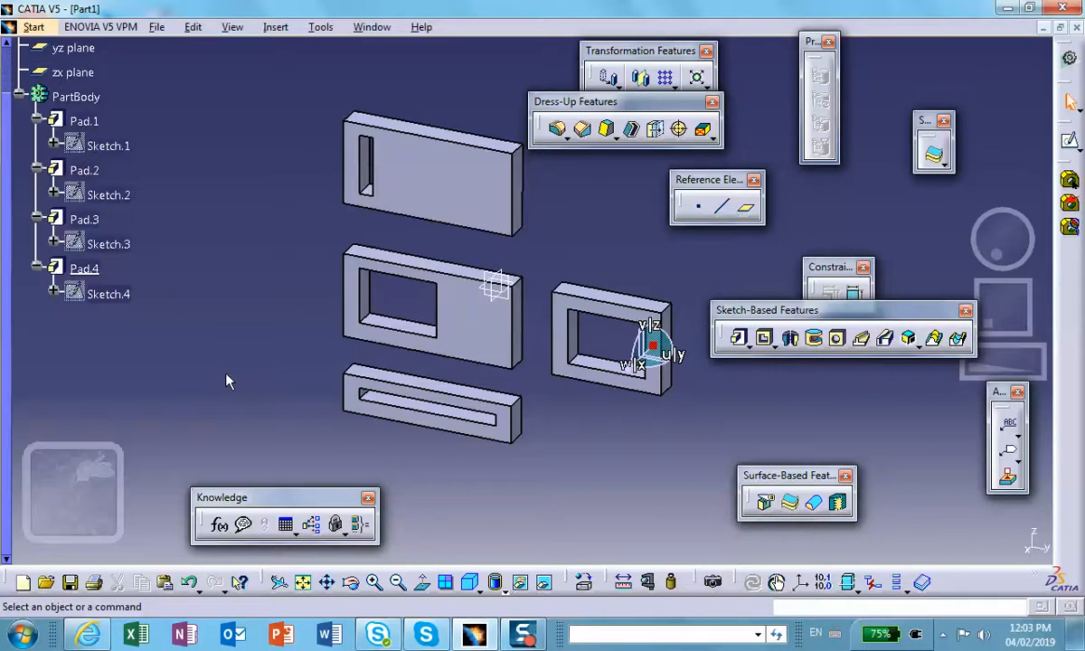
mouse_move(94, 354)
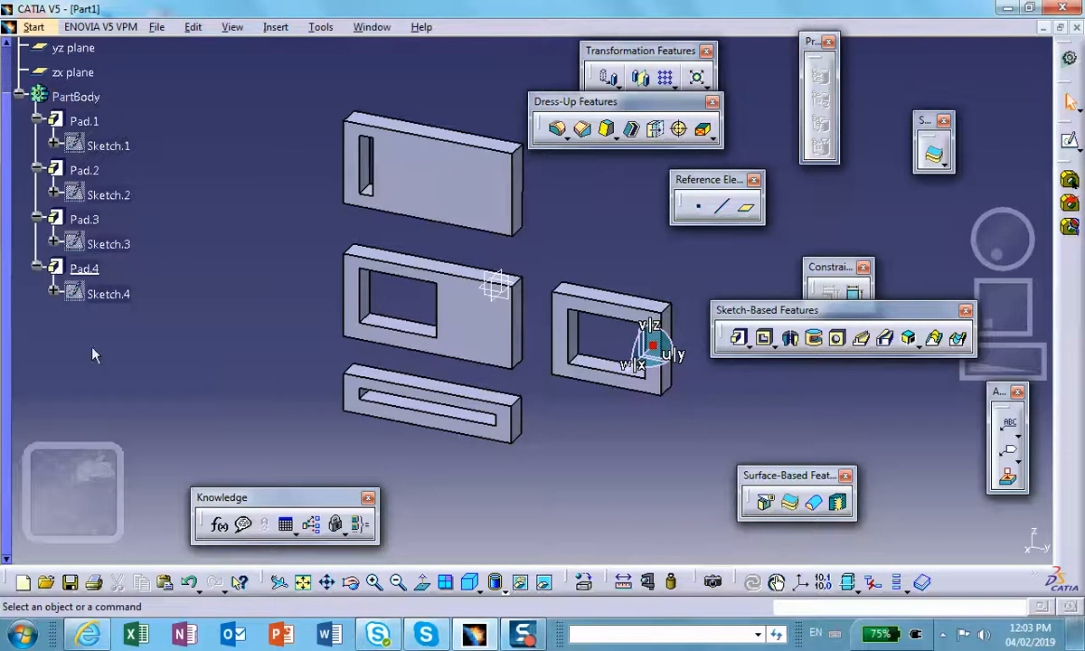
mouse_move(130, 125)
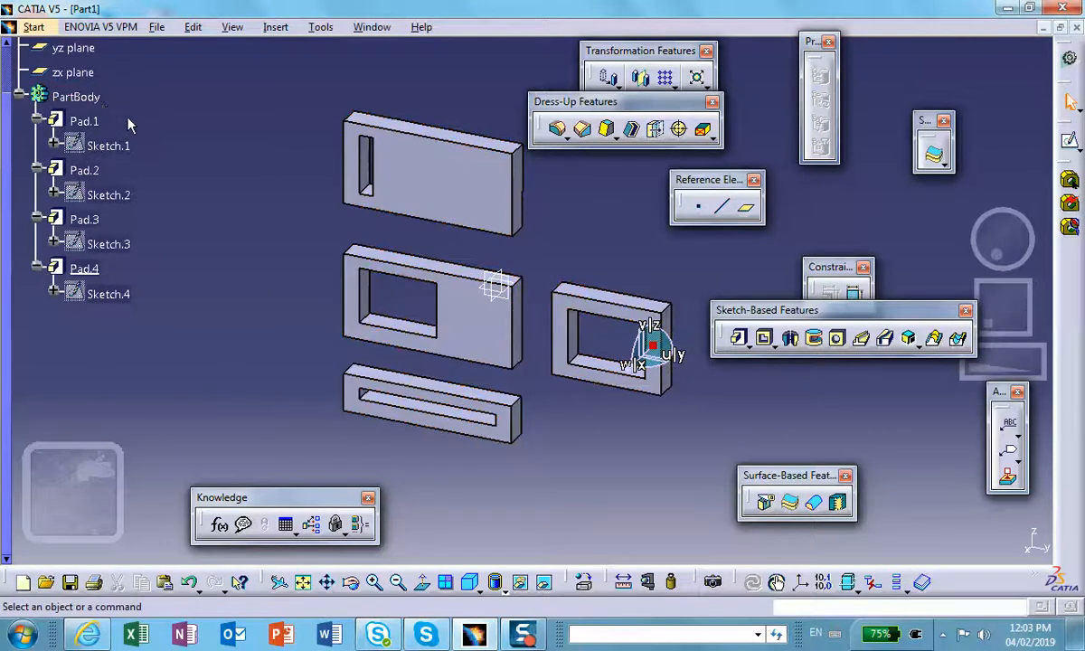
mouse_move(130, 100)
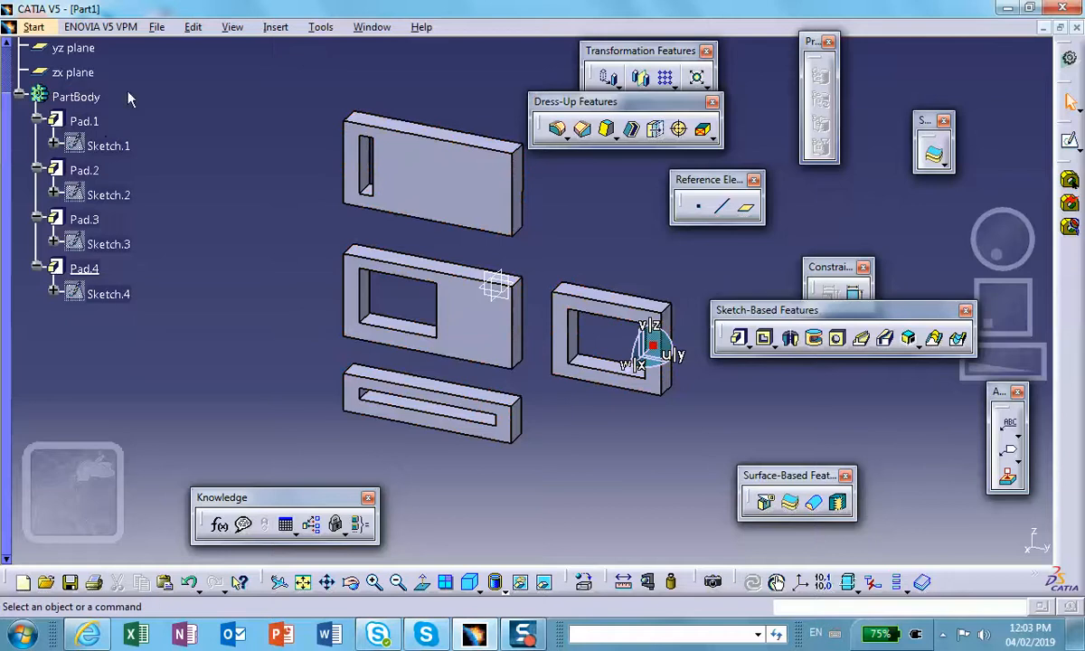
mouse_move(199, 335)
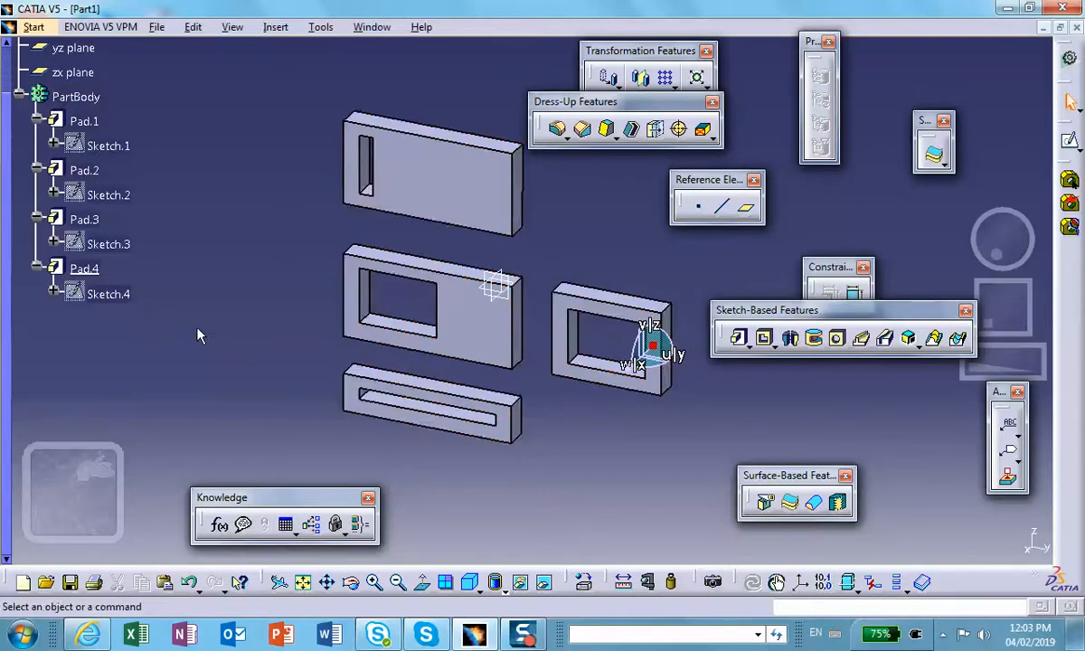